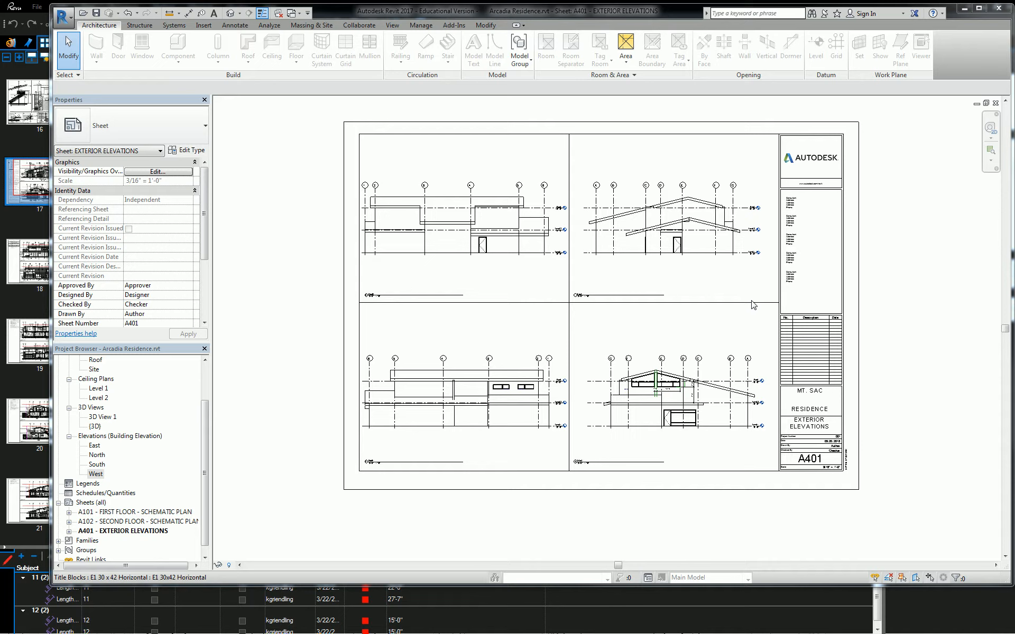
mouse_move(711, 395)
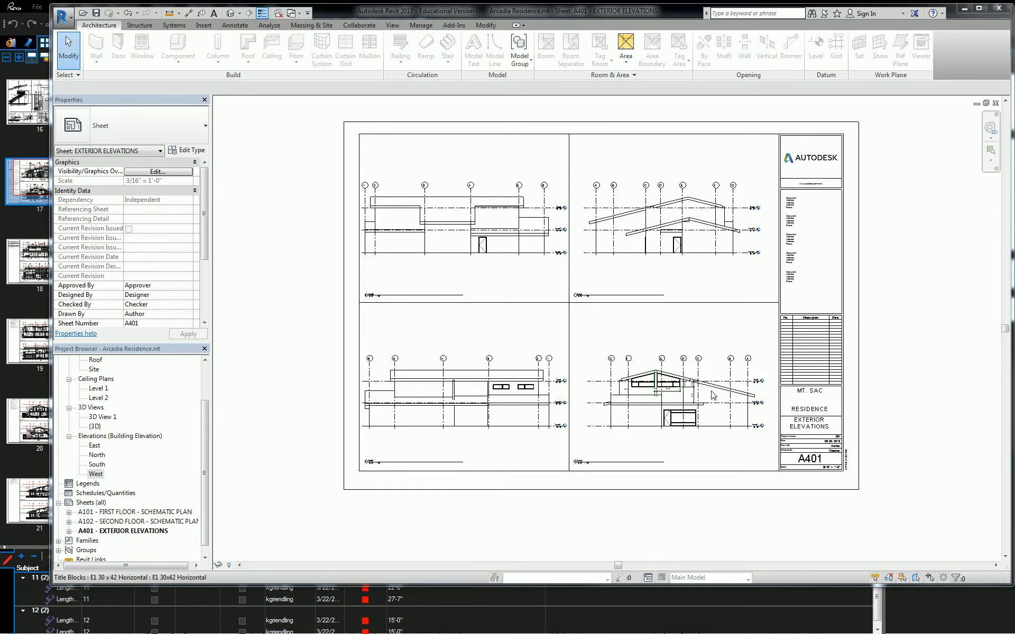
mouse_move(721, 367)
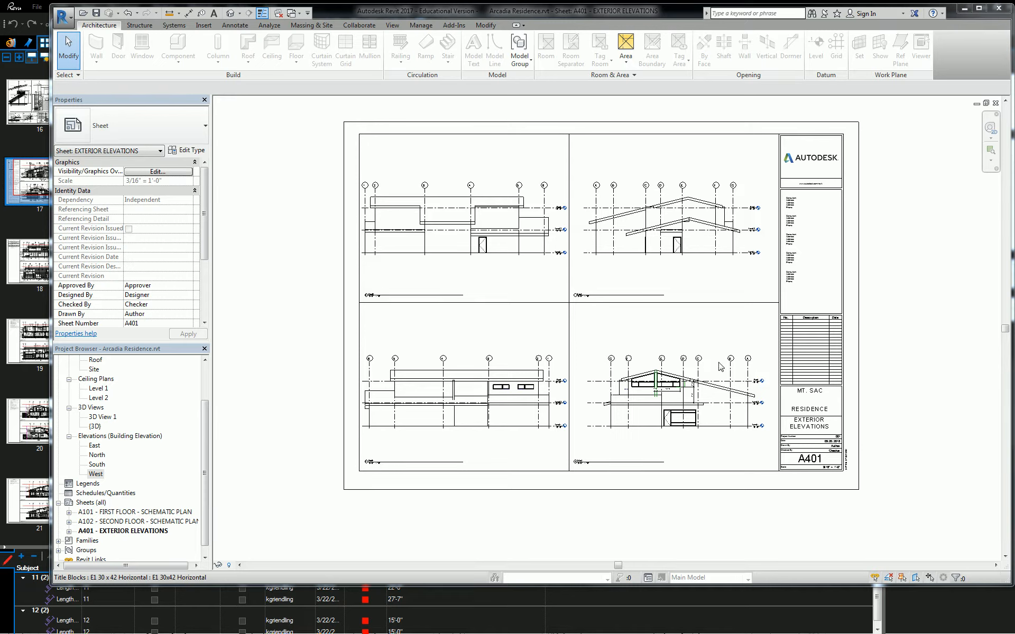
mouse_move(691, 352)
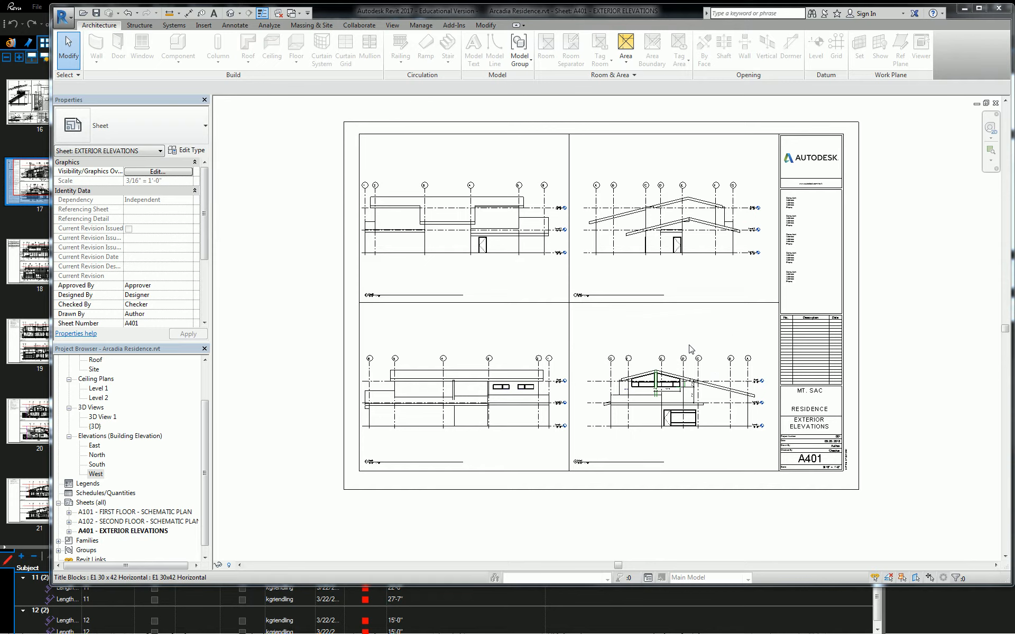
mouse_move(649, 380)
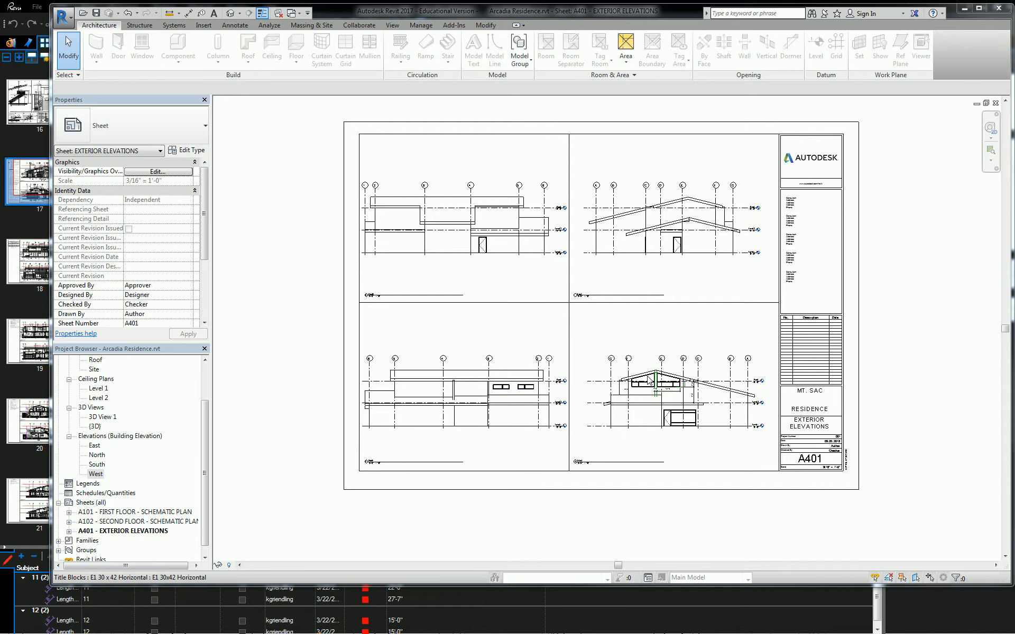
mouse_move(649, 380)
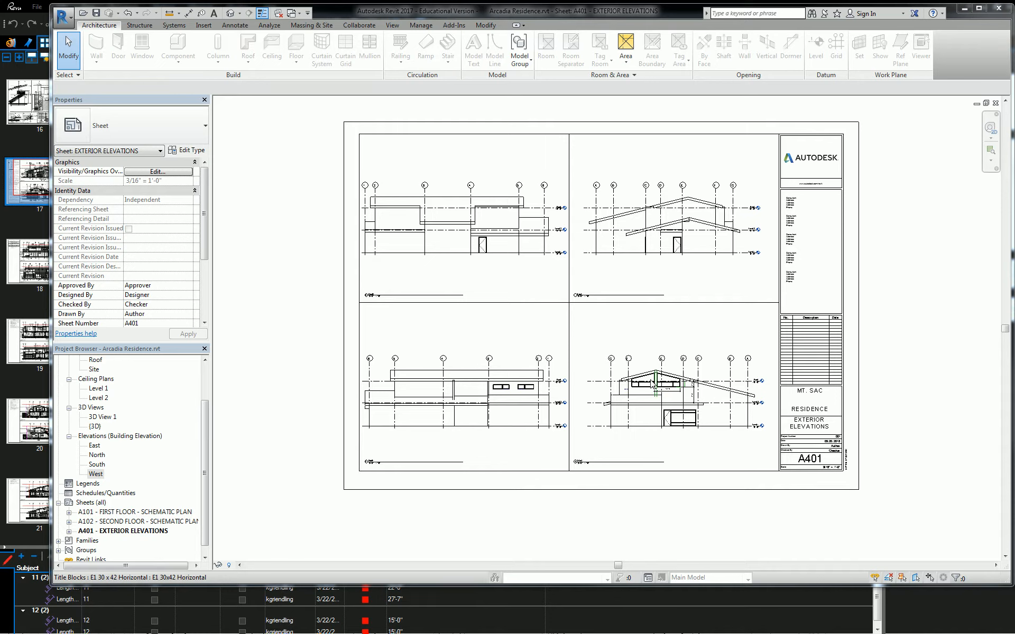
mouse_move(311, 125)
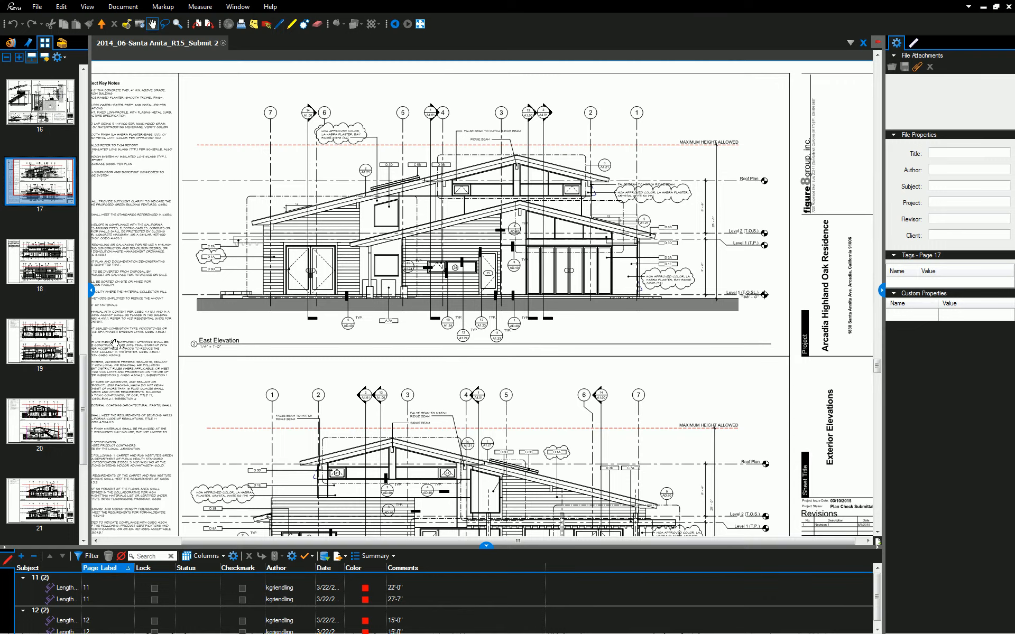
Browse the Building Sections, Roof Details and Exterior Details sheets of the drawing set
left_click(39, 420)
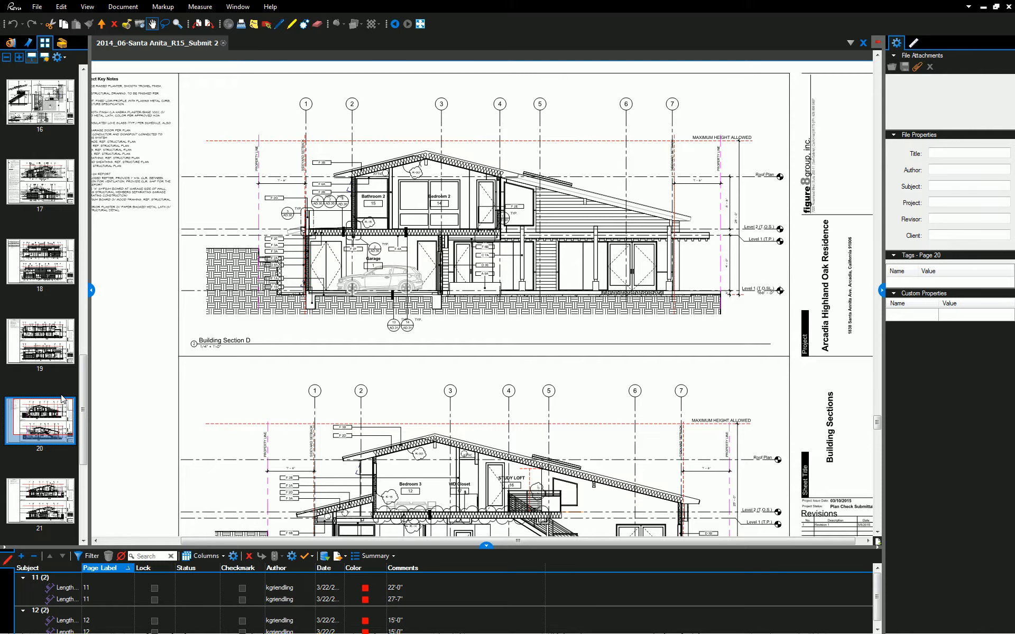
mouse_move(14, 282)
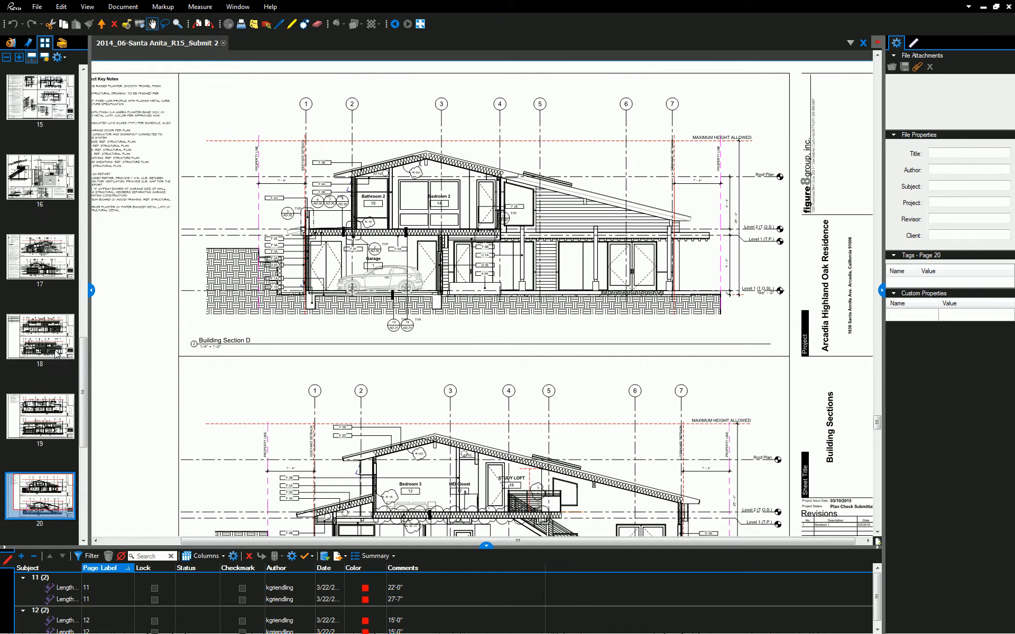
scroll("down", 3)
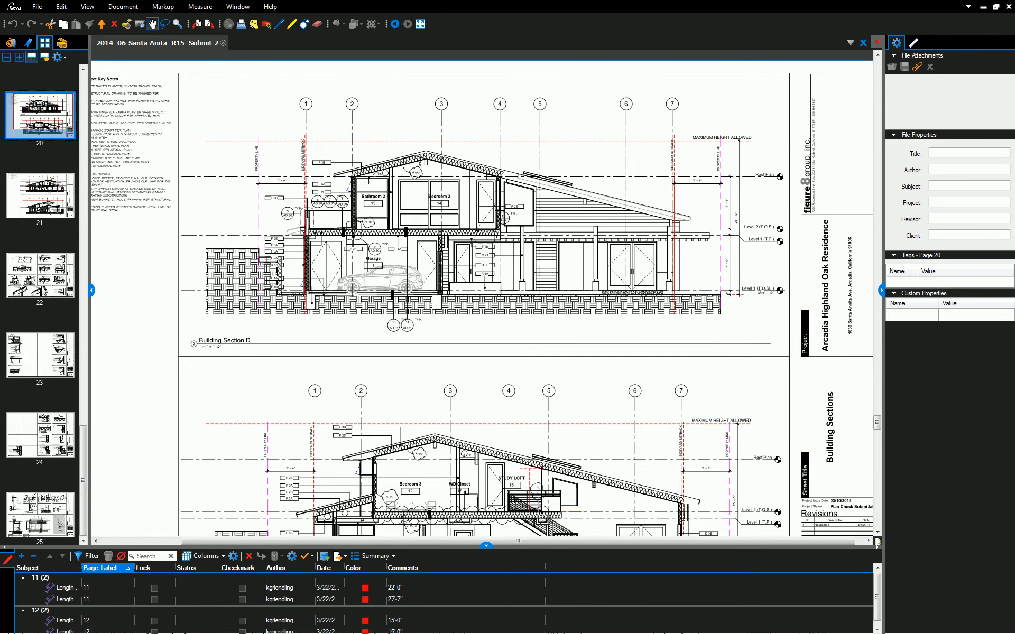
left_click(39, 274)
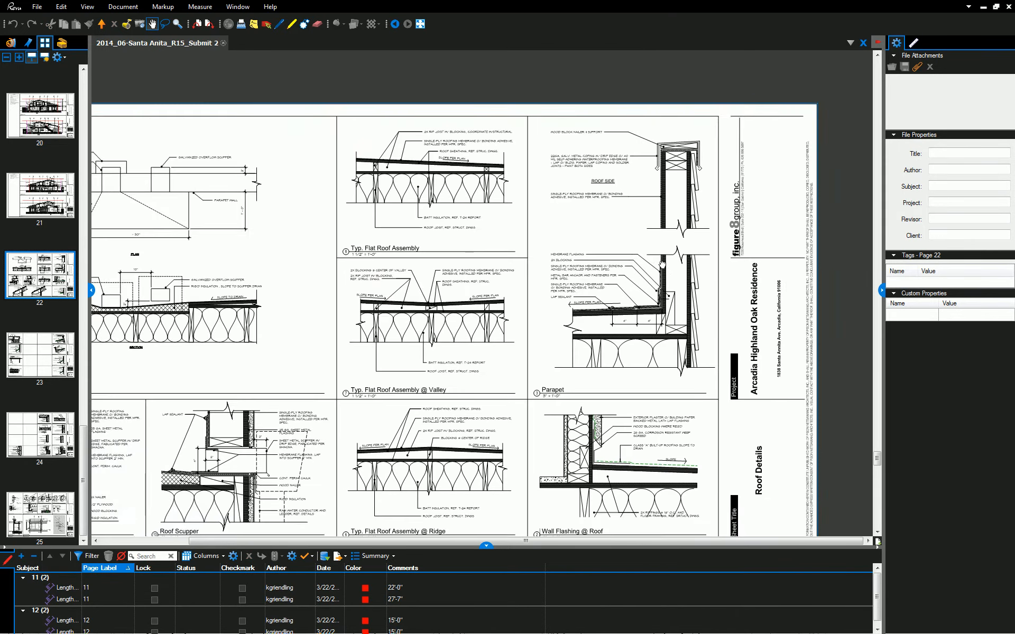
left_click(39, 436)
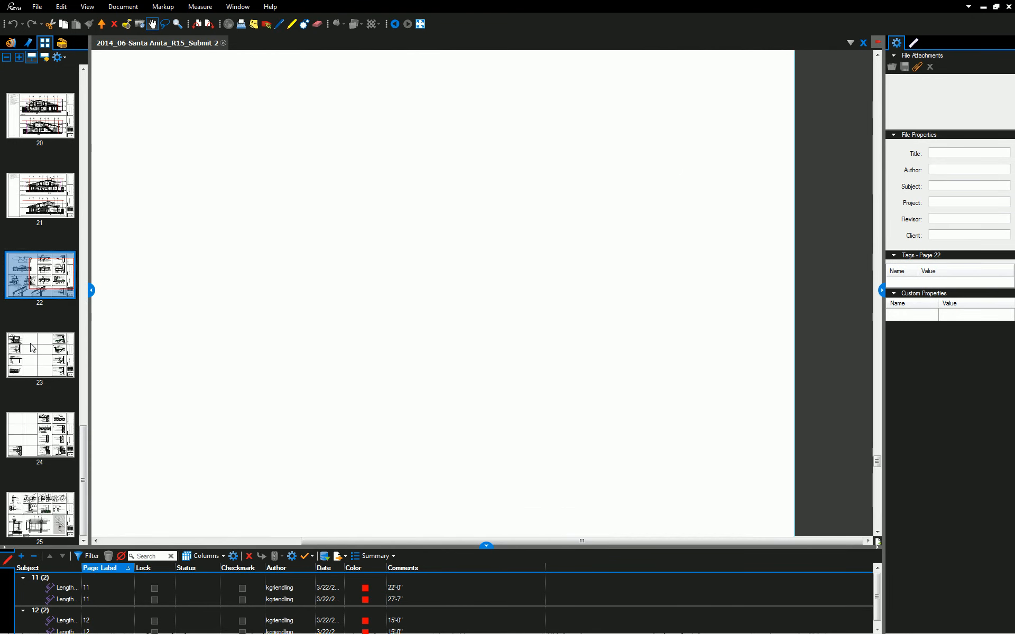
left_click(39, 435)
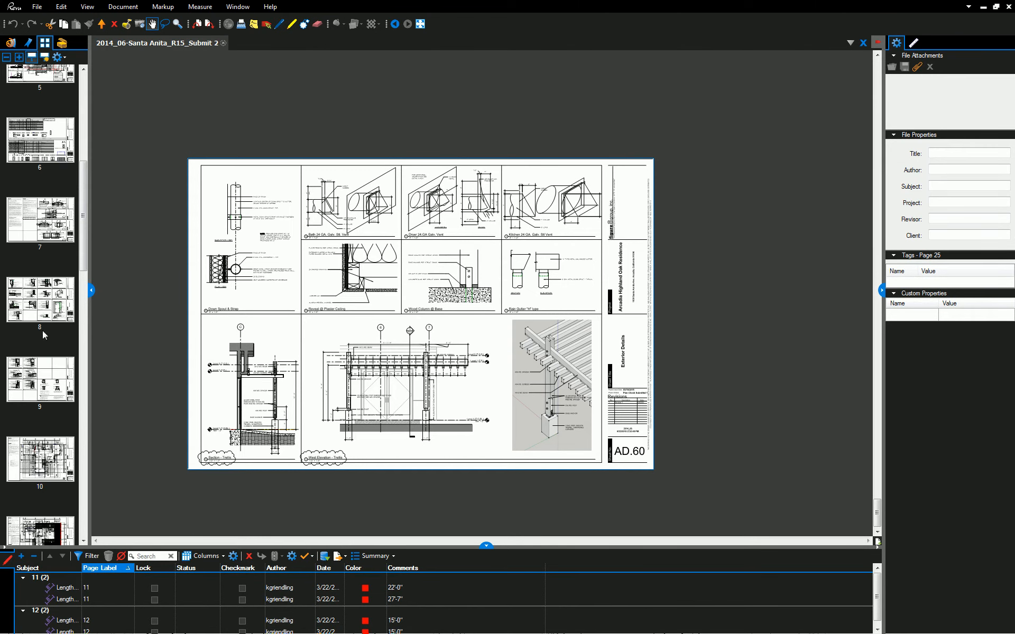
Review the Door Details, return to Roof Details, then show the wall base details sheet
left_click(39, 298)
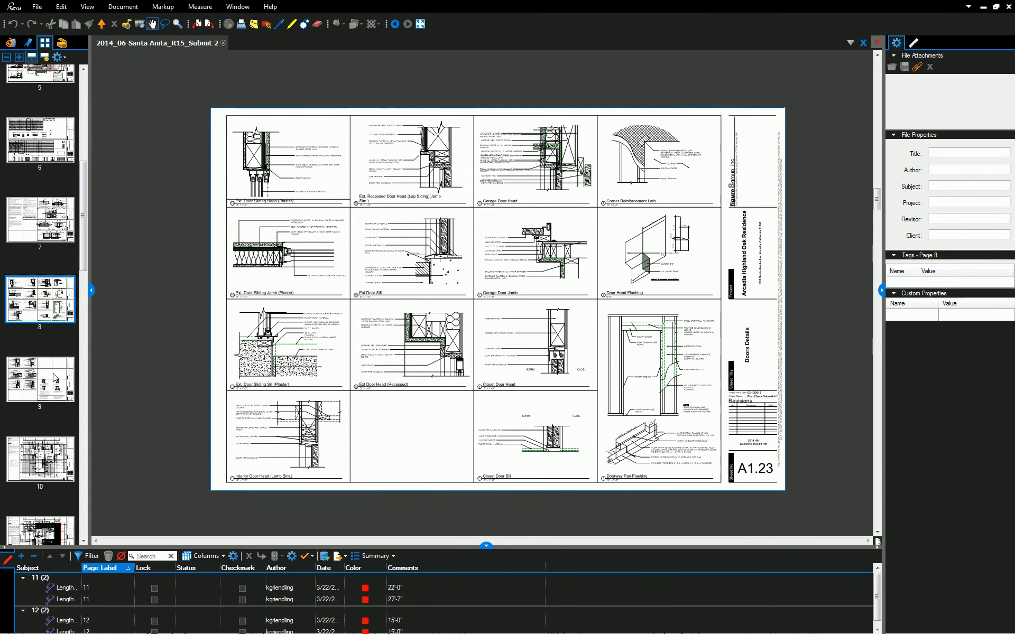
left_click(39, 380)
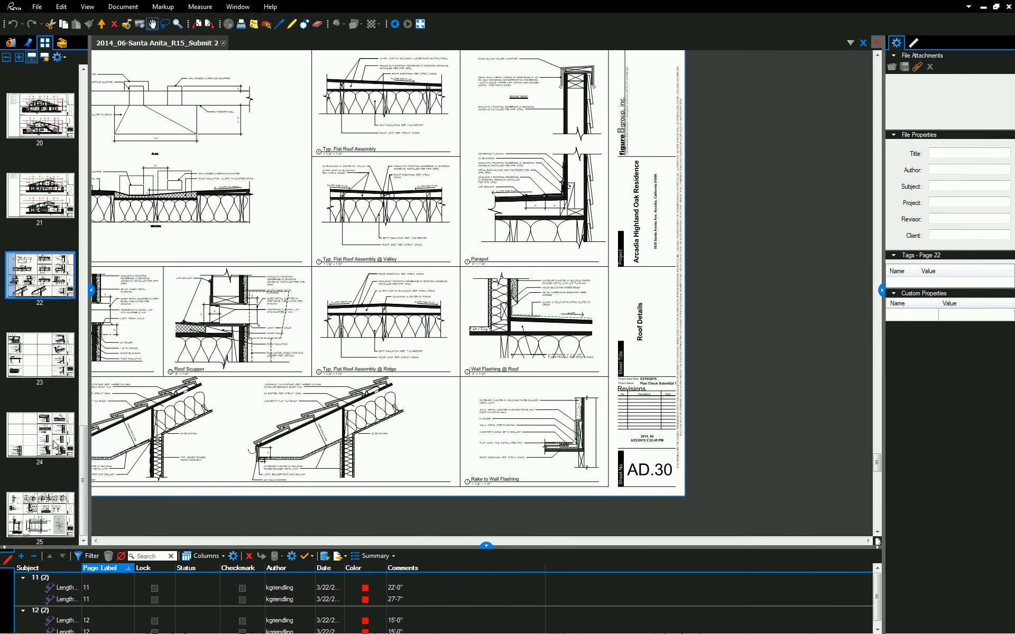
left_click(38, 355)
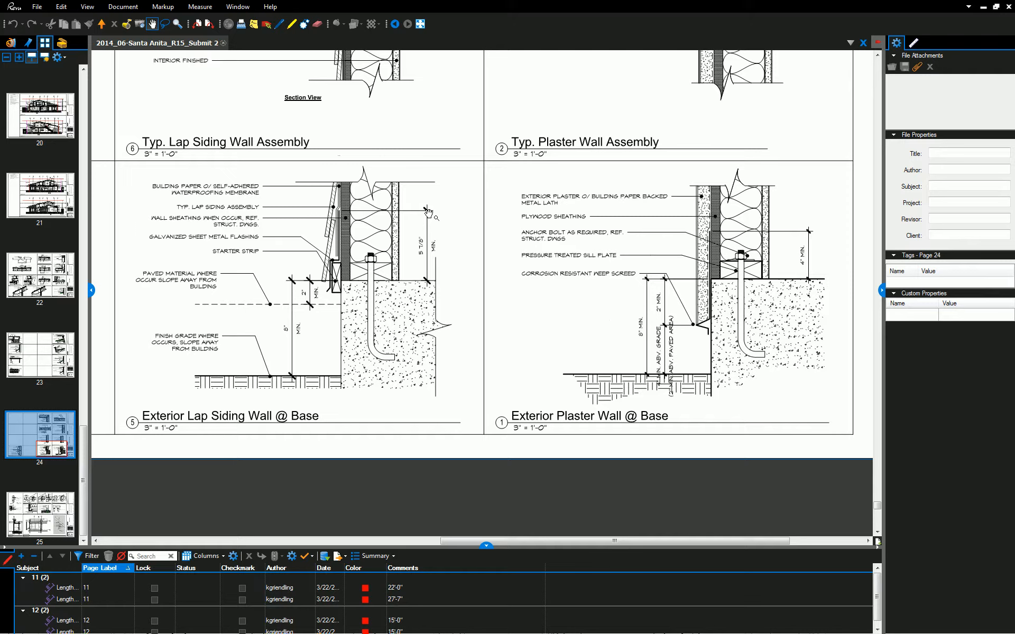
mouse_move(415, 226)
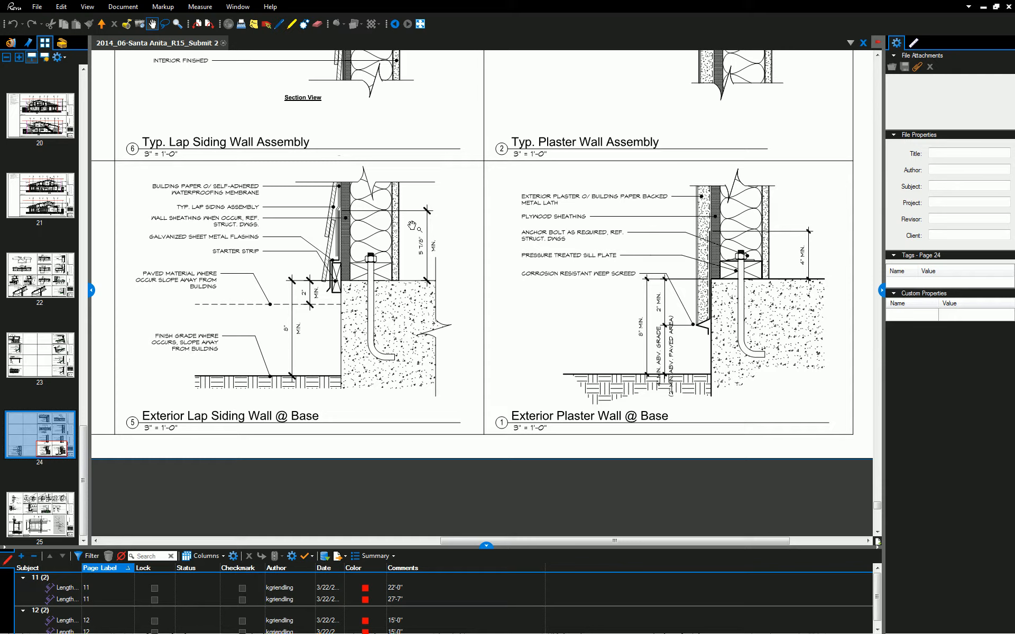
mouse_move(704, 296)
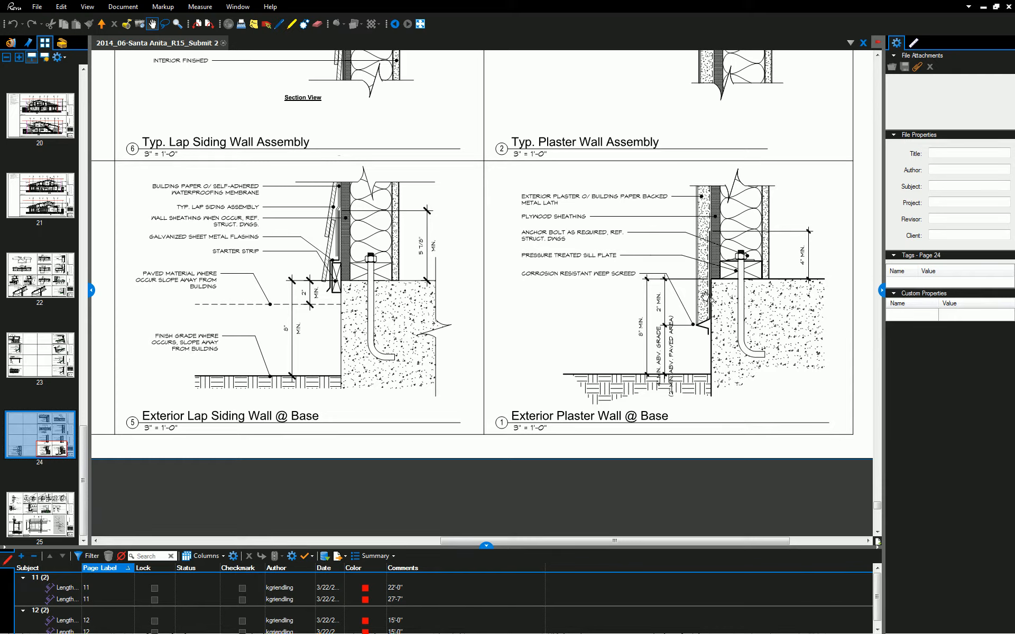
mouse_move(705, 295)
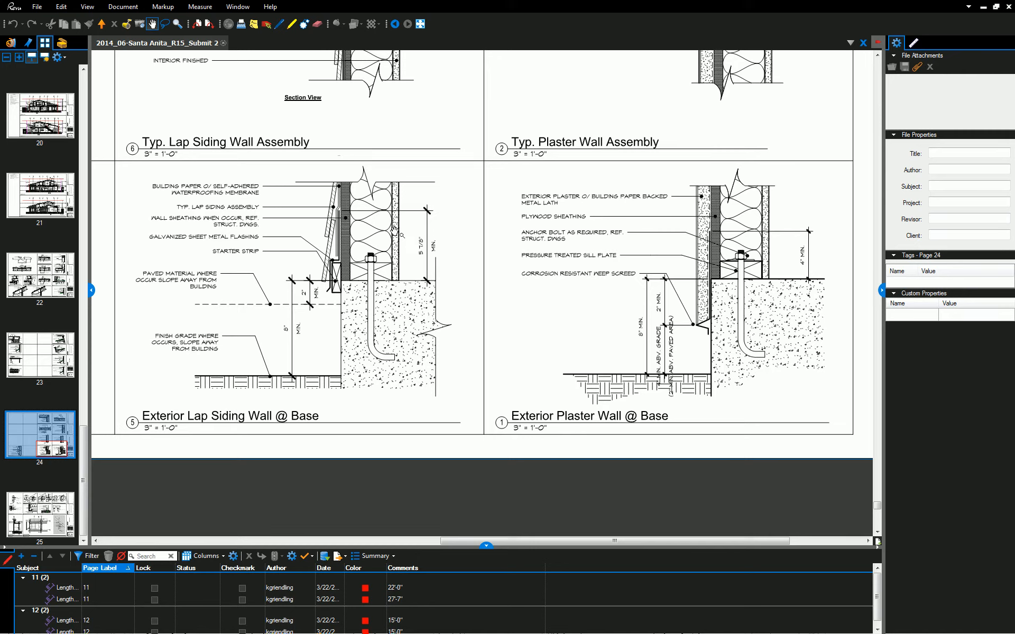
mouse_move(679, 299)
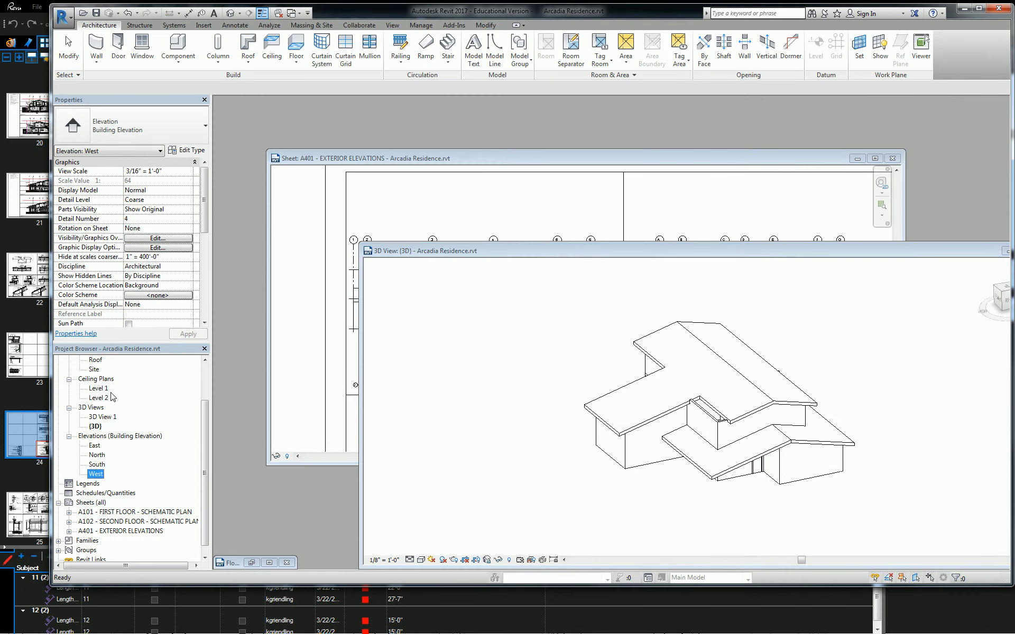
Open the Level 1 floor plan from the Project Browser
double_click(99, 388)
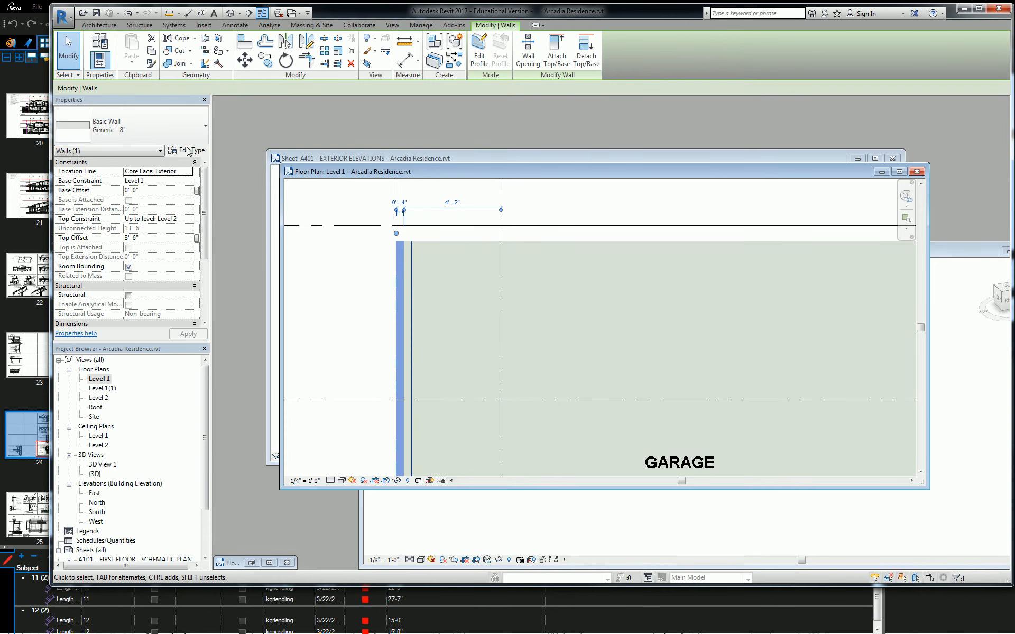
Duplicate the Generic 8" wall type as 'Exterior - Wood Stud Plaster' and edit its structure
left_click(188, 150)
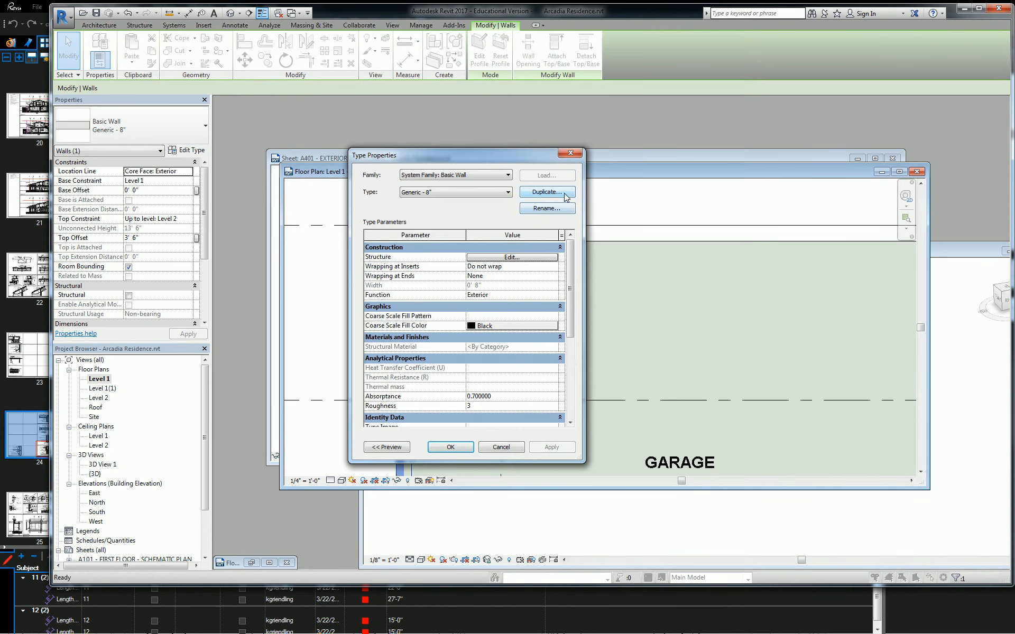
left_click(545, 191)
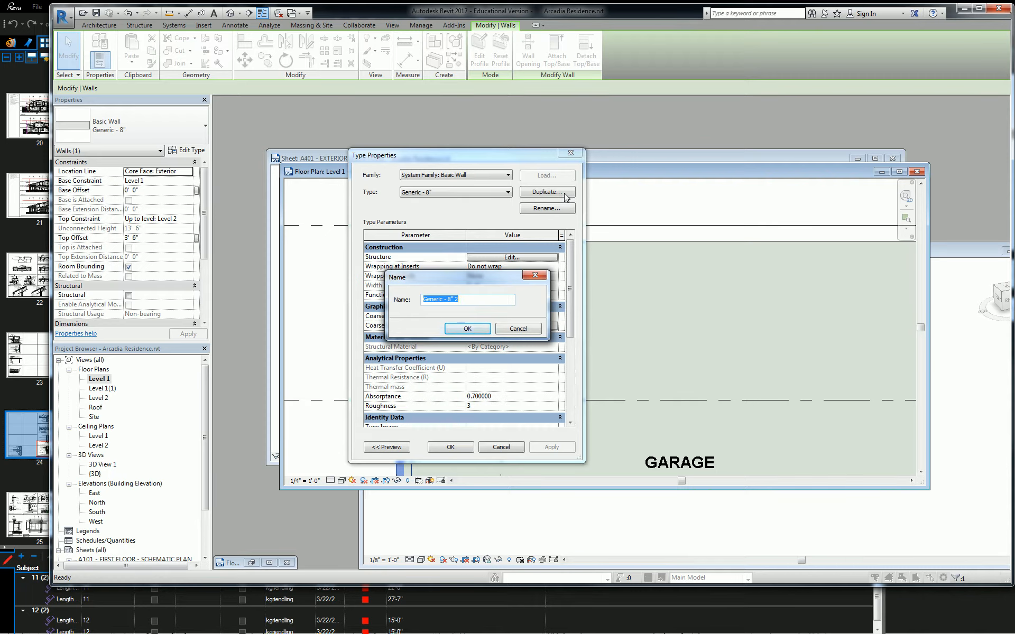
type("Exterior")
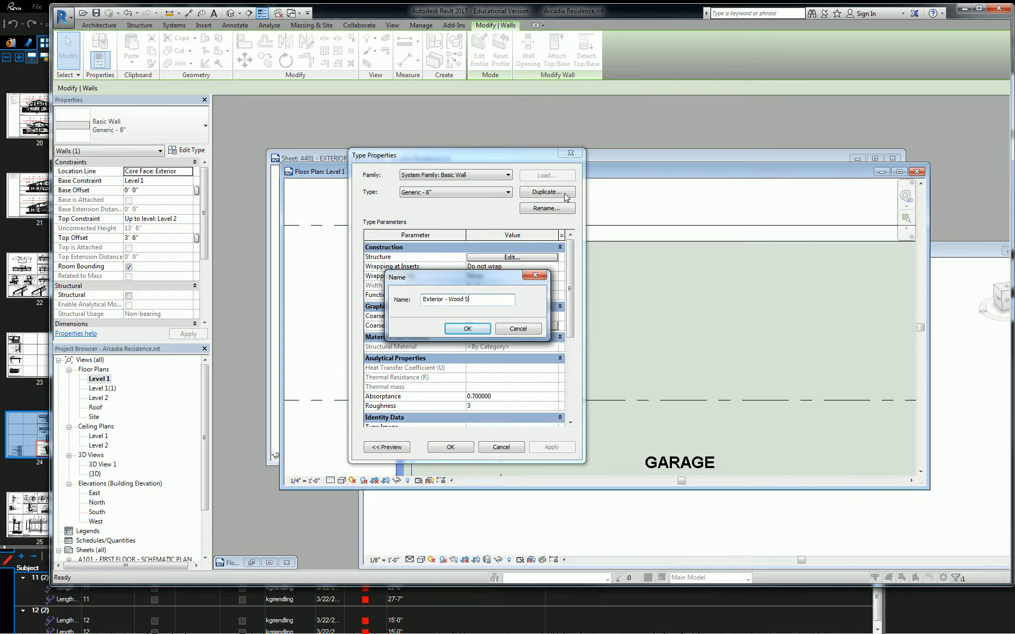
type("tud P")
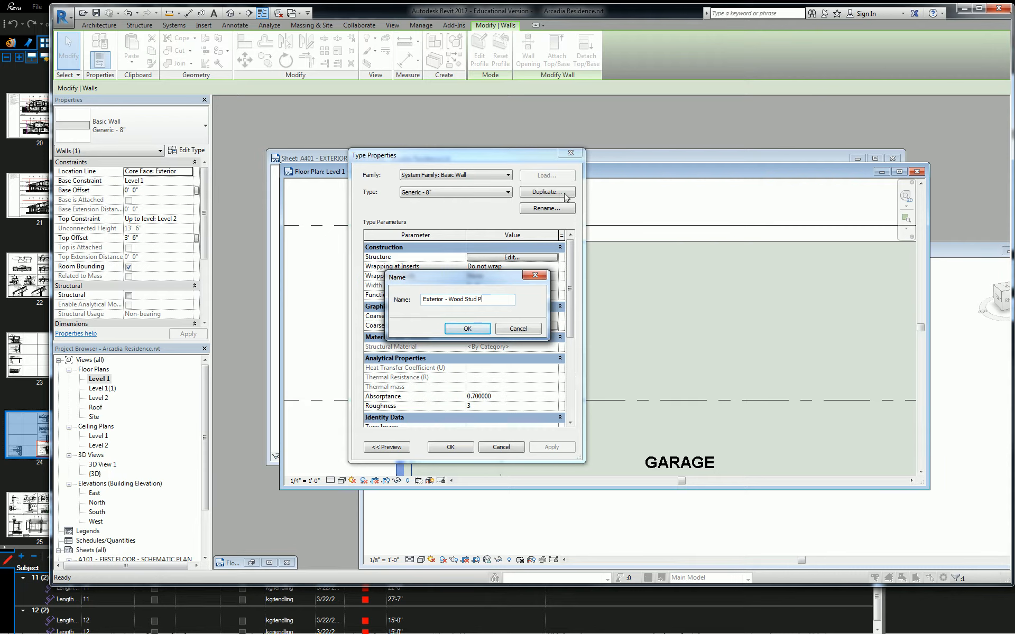
key("backspace")
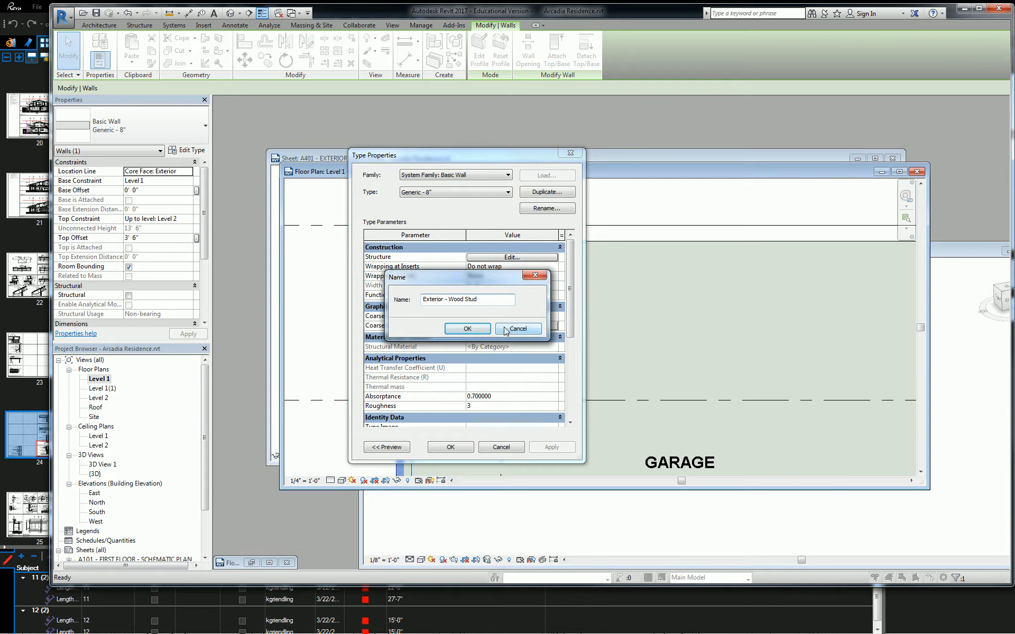
left_click(466, 327)
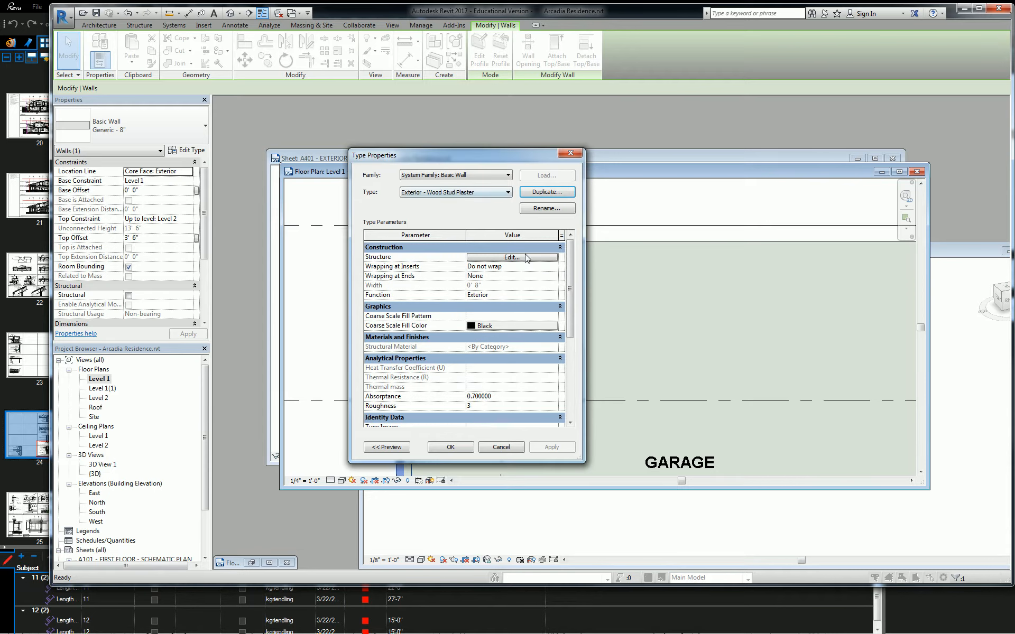
left_click(510, 256)
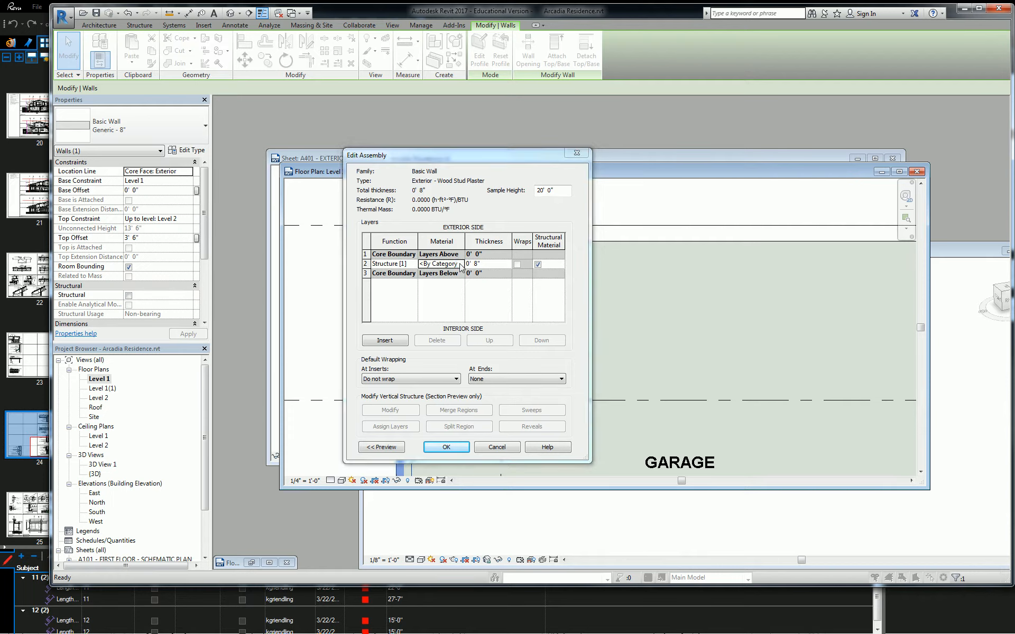
left_click(460, 263)
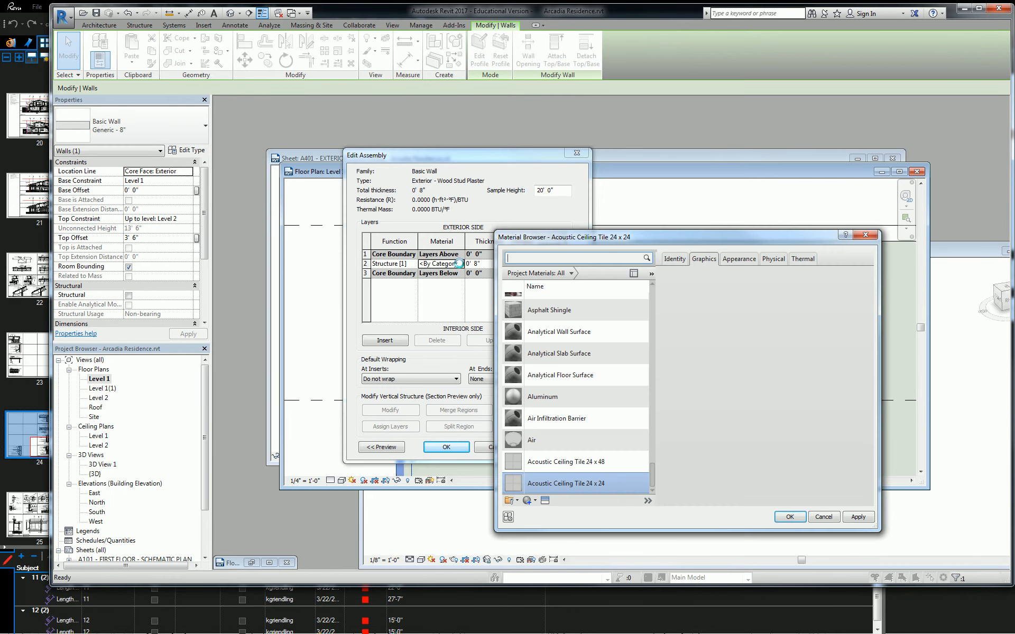
left_click(703, 258)
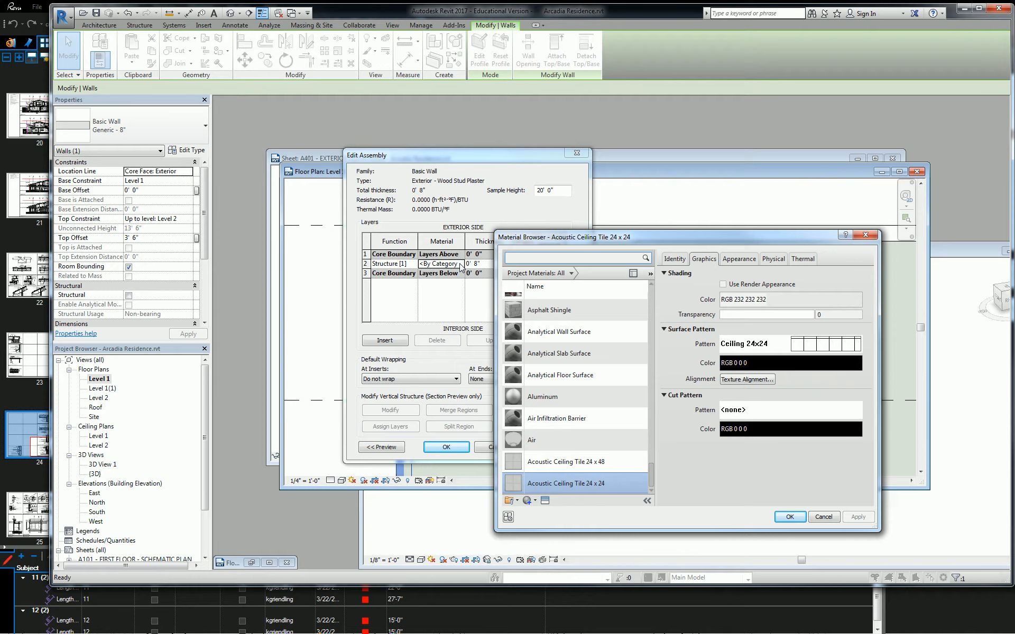
mouse_move(762, 180)
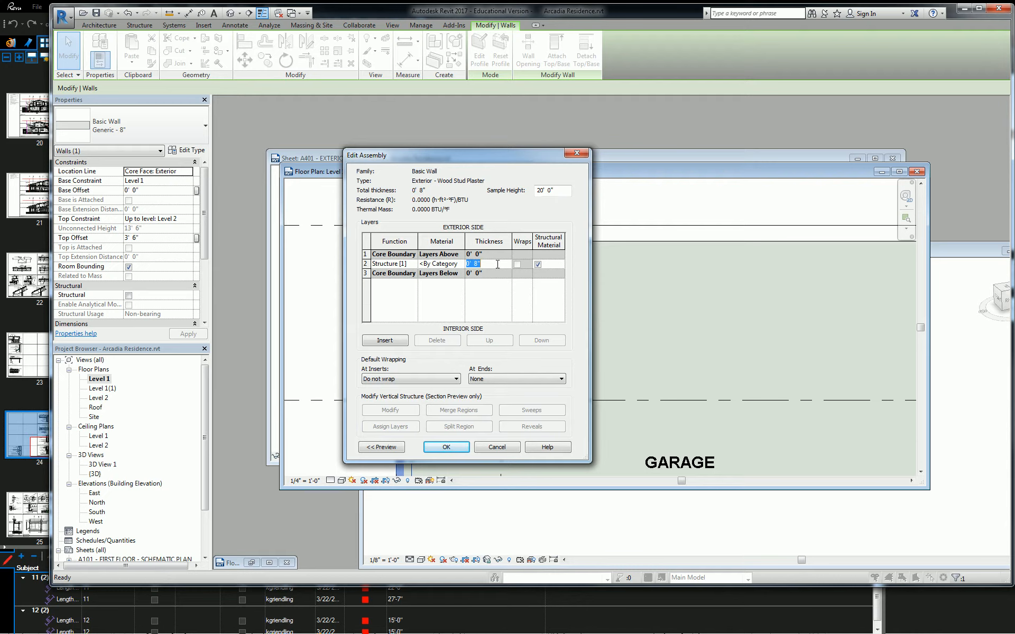
Set the structure layer thickness to 4" and confirm the assembly
type("4\"")
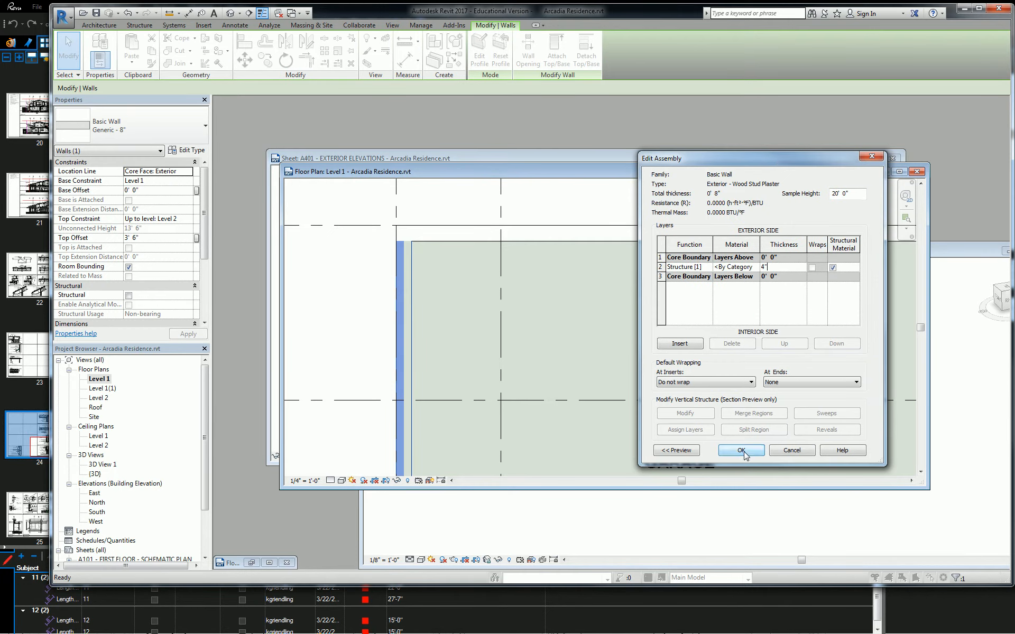
left_click(740, 450)
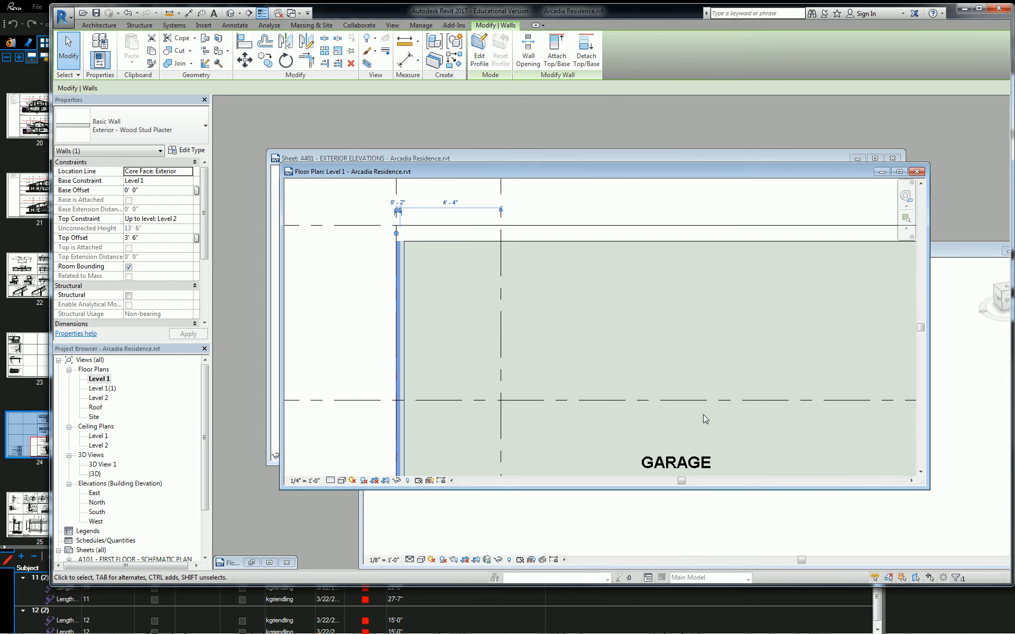
mouse_move(705, 418)
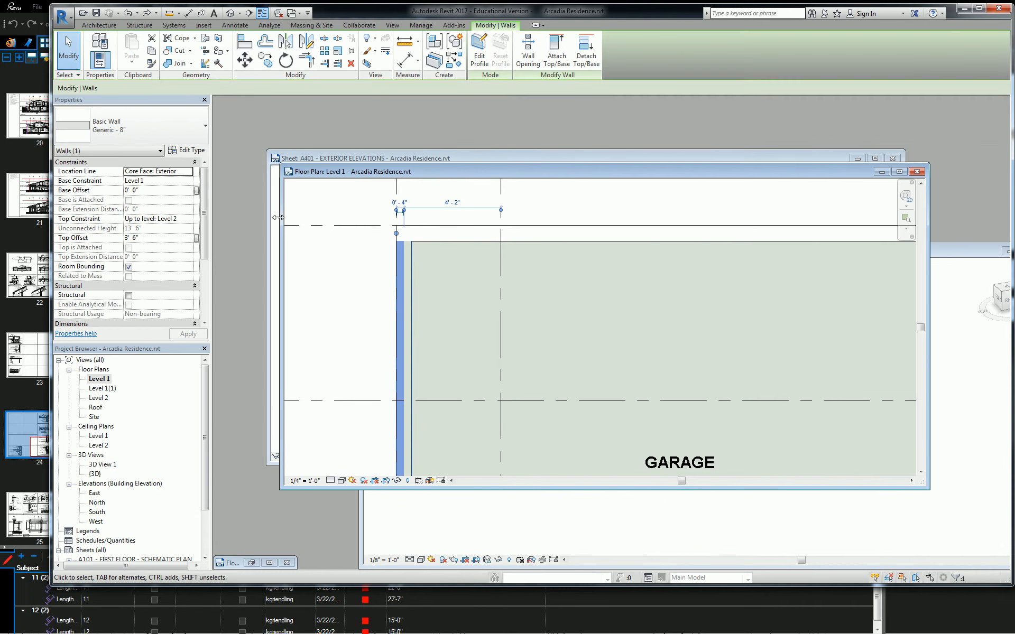
In the structure layer's Material Browser, search 'wood' and find Softwood, Lumber
left_click(191, 149)
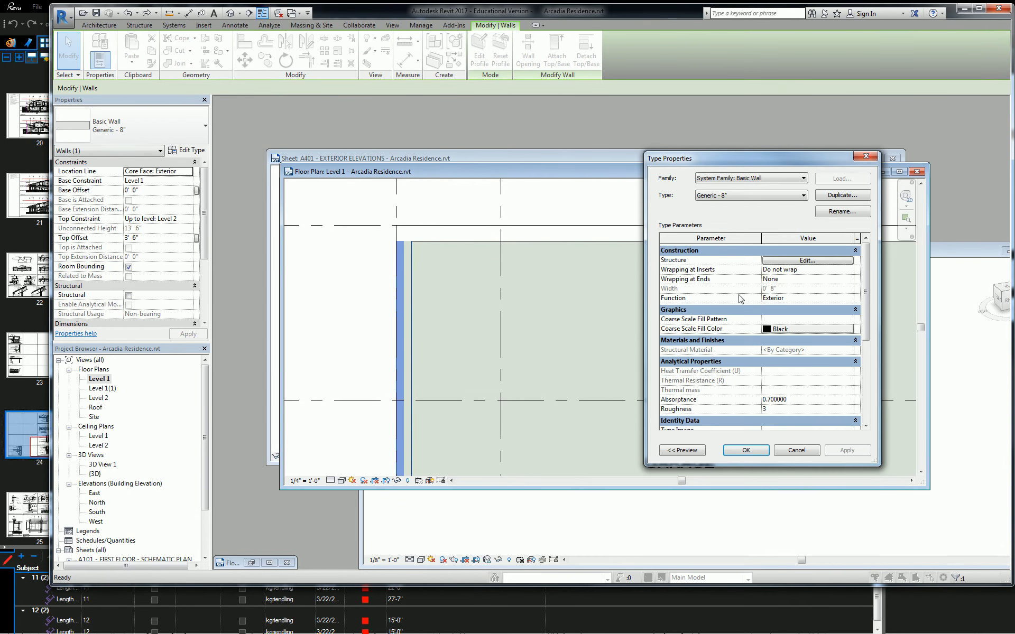
left_click(805, 260)
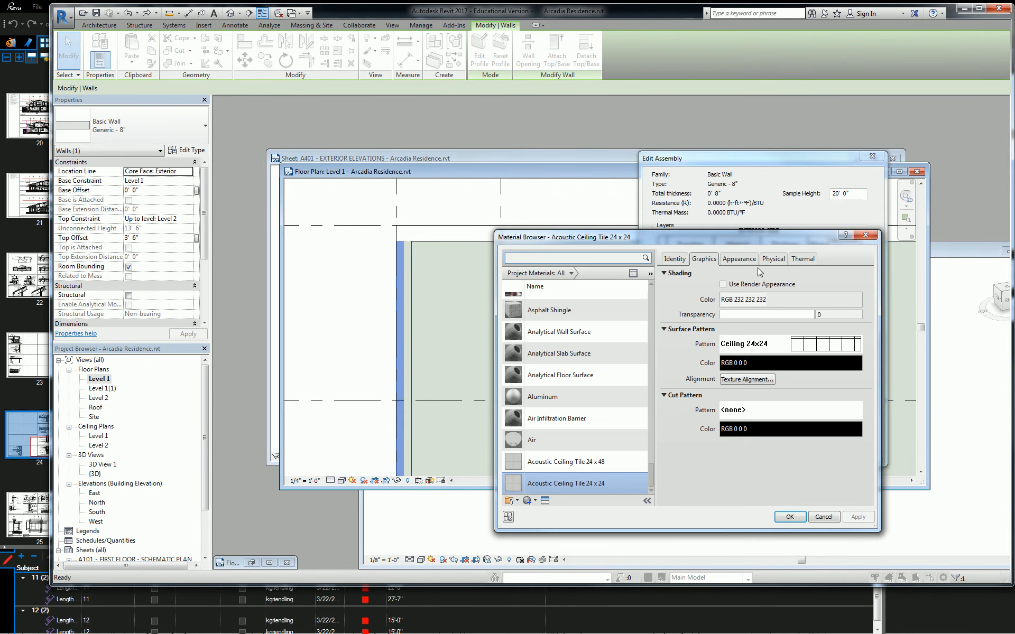
type("wood")
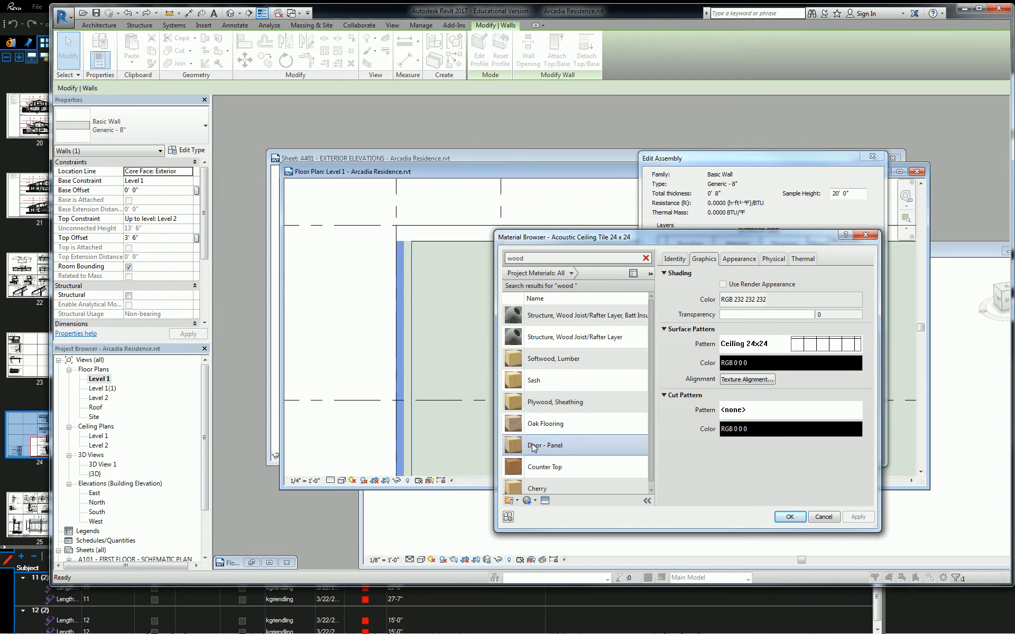
left_click(537, 483)
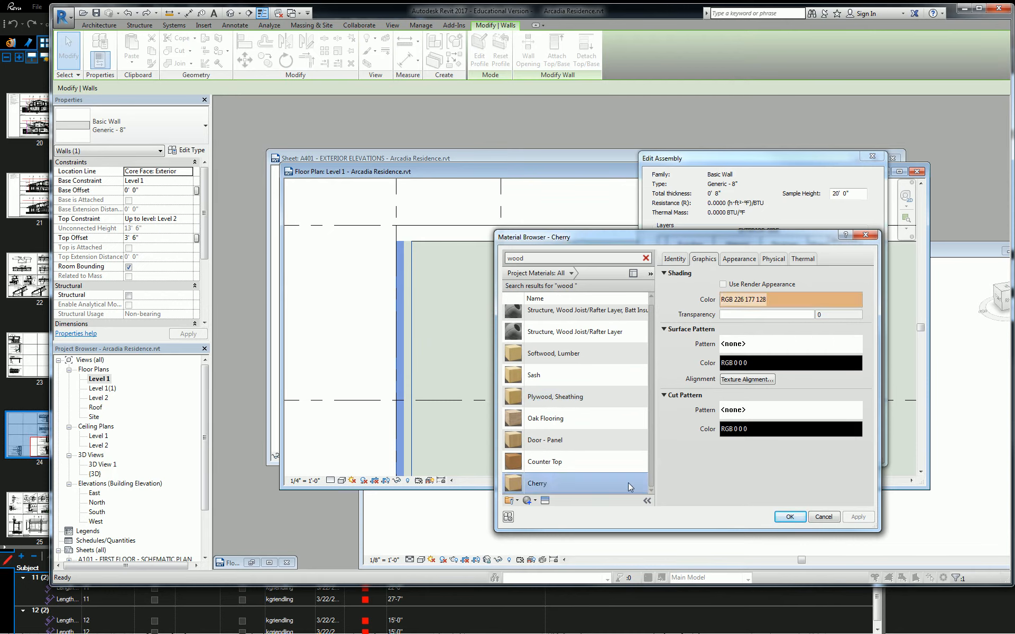
left_click(553, 353)
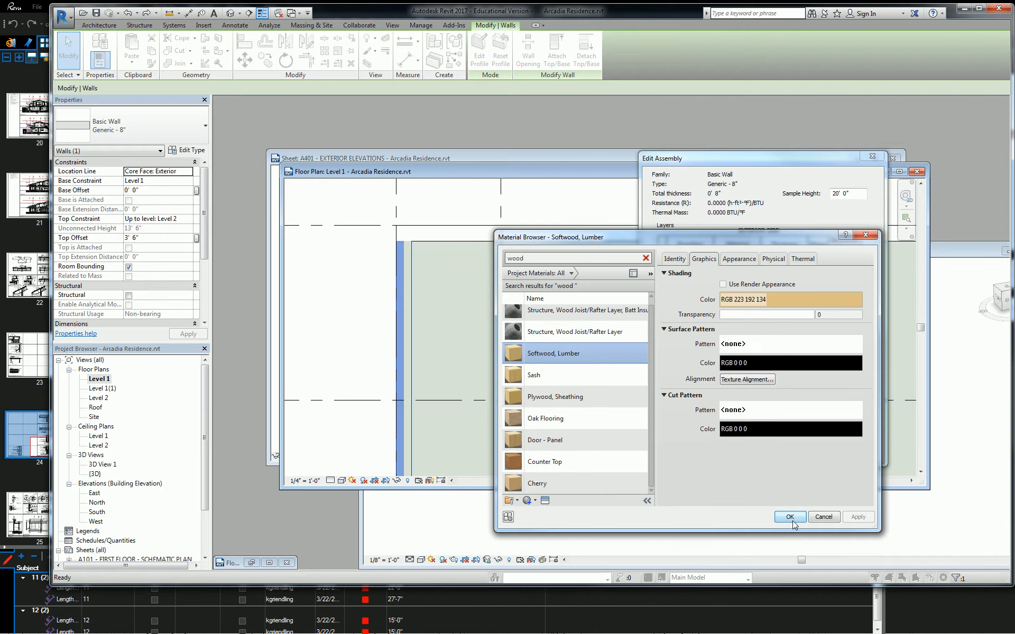
Duplicate Softwood, Lumber as 'Wood Stud' and assign it to the 6" structure layer
right_click(550, 353)
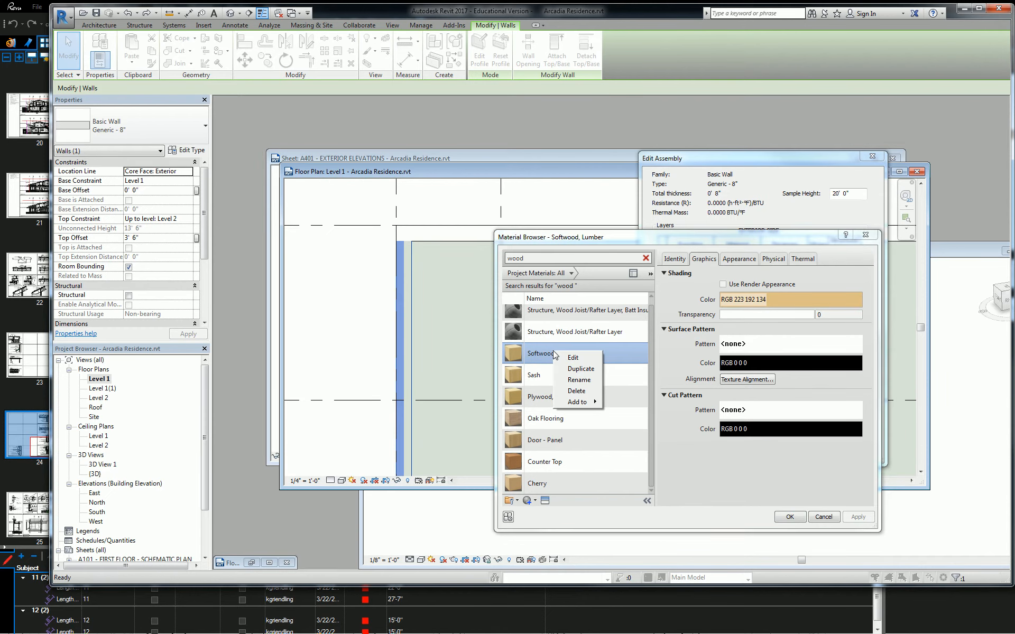
left_click(580, 369)
type("Wood Stud")
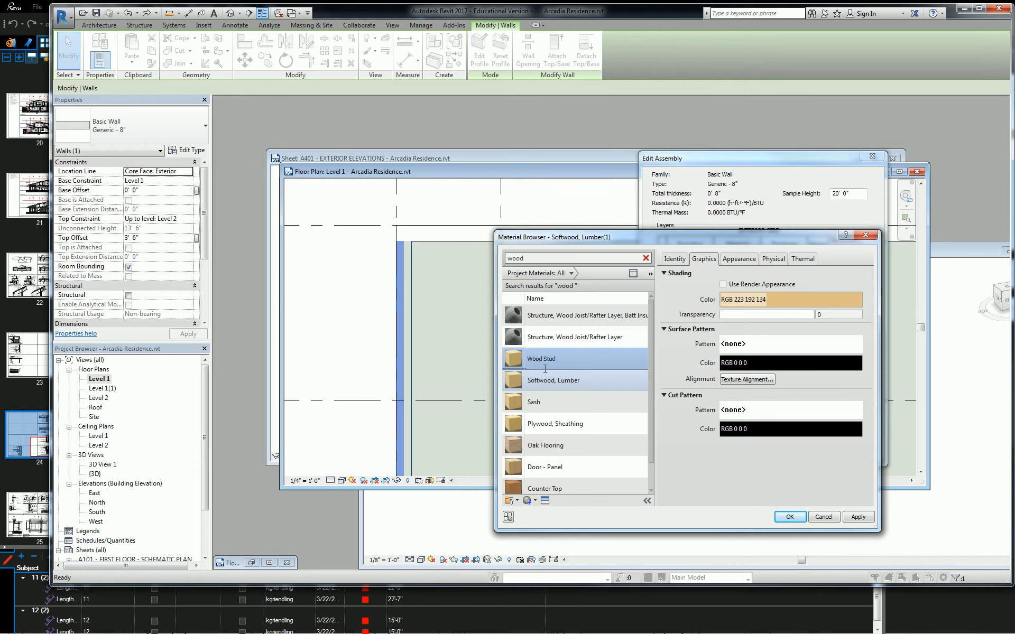
left_click(570, 359)
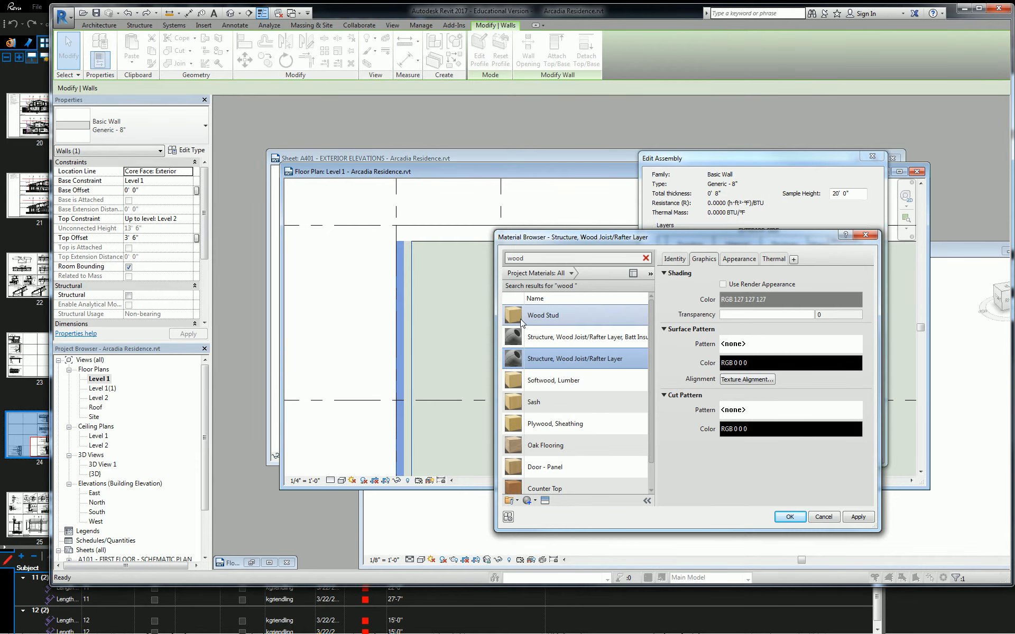
left_click(542, 315)
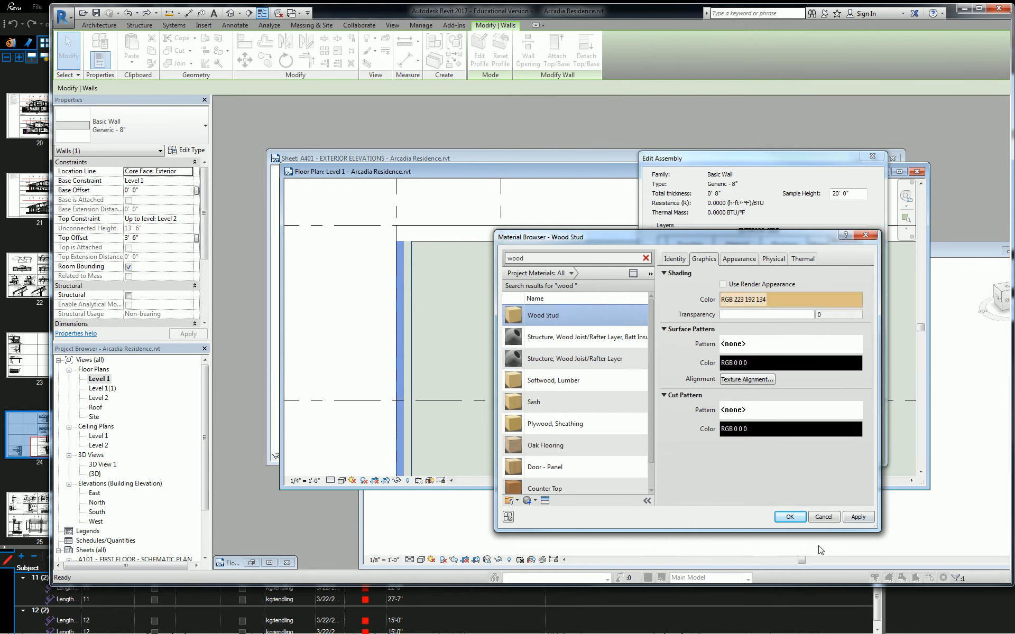
left_click(788, 517)
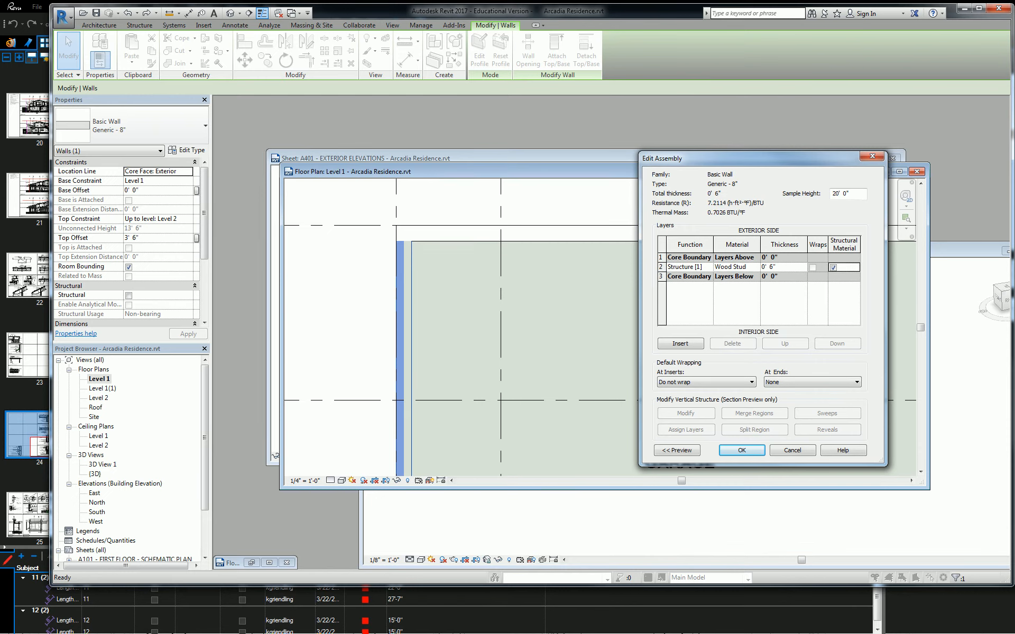
Close Edit Assembly and start a Generic - 8" duplicate named 'Exterior - Wood Stud - Plaster'
left_click(741, 451)
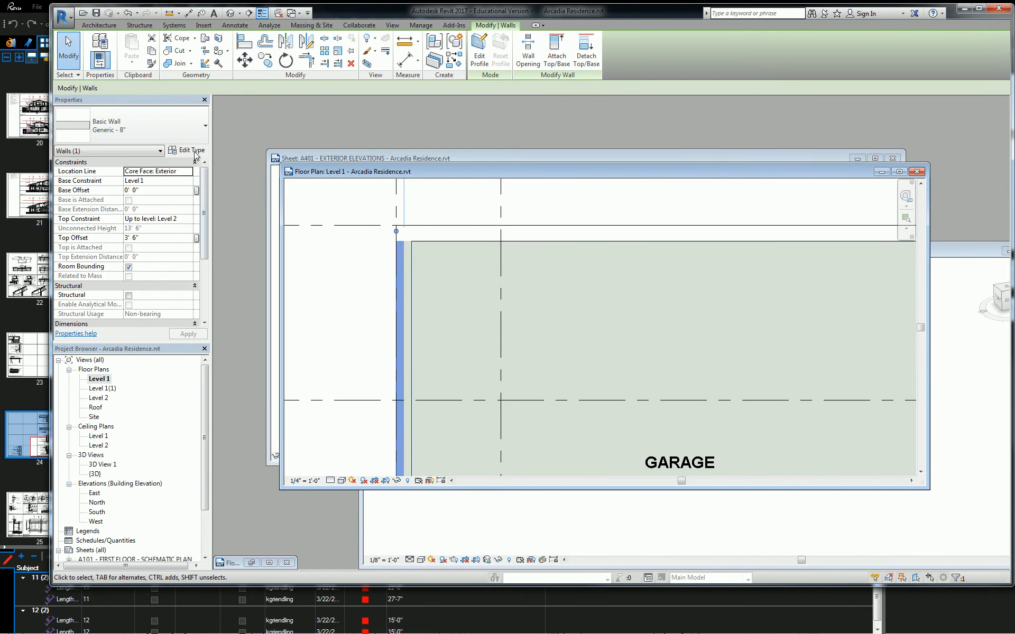
mouse_move(191, 150)
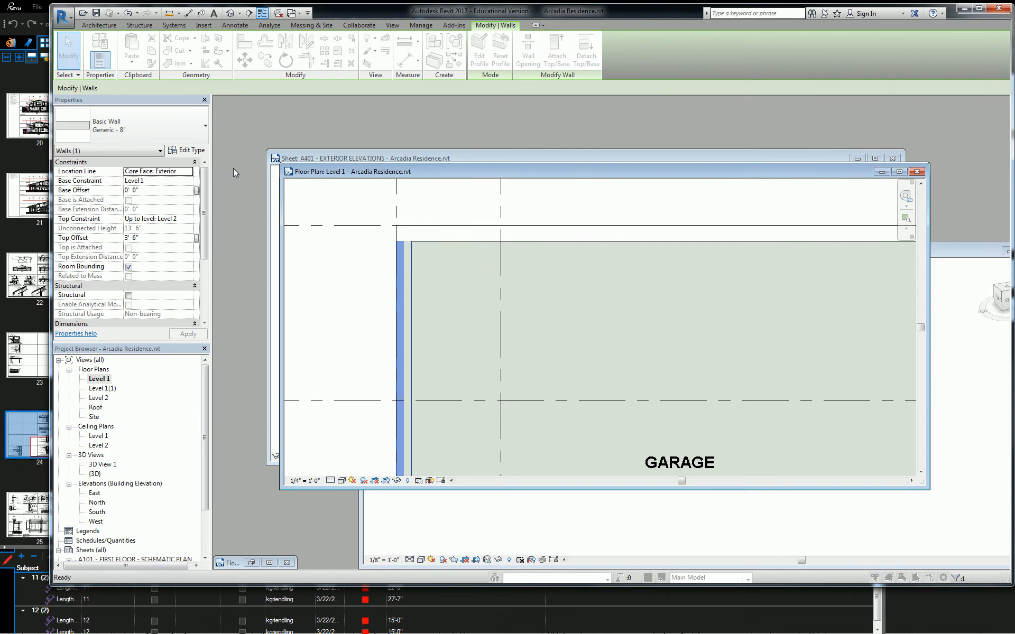
left_click(842, 195)
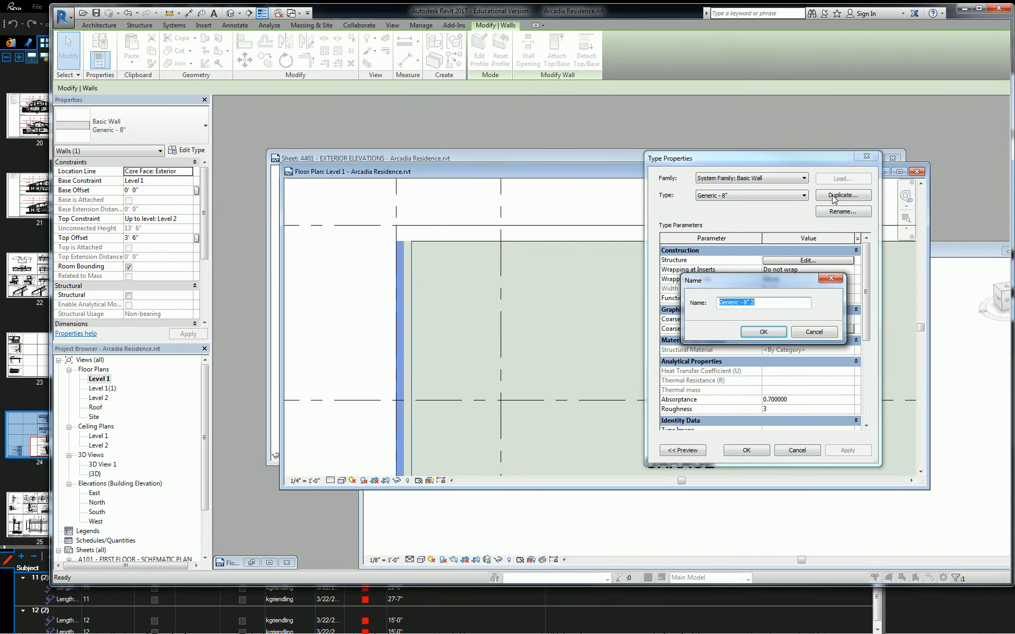
type("Exterior")
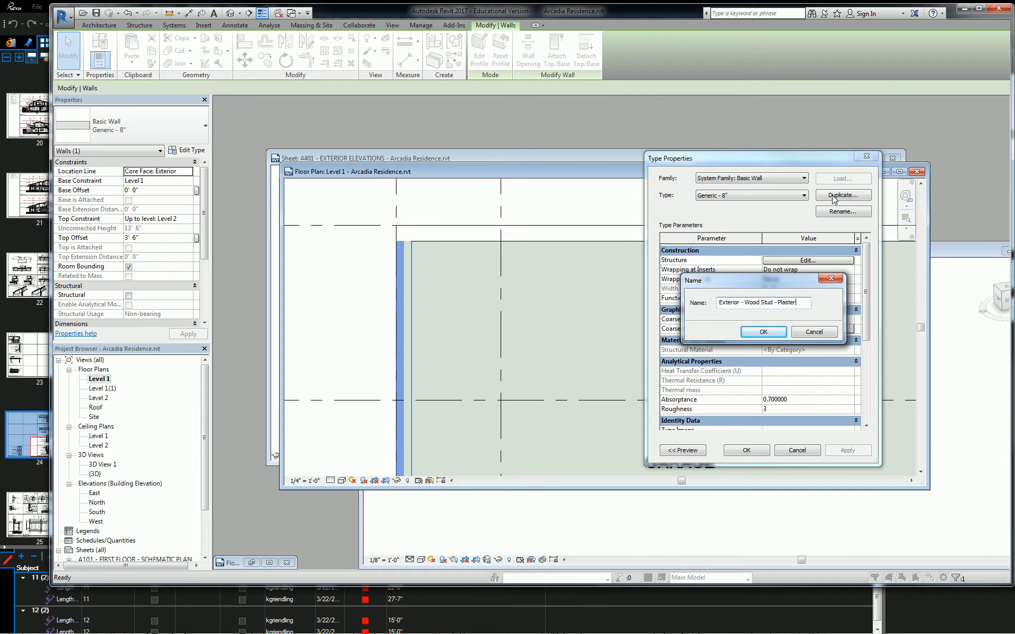
Confirm the type name and assign a duplicated 'Wood Stud' material to its 6" structure layer
left_click(762, 331)
type("w")
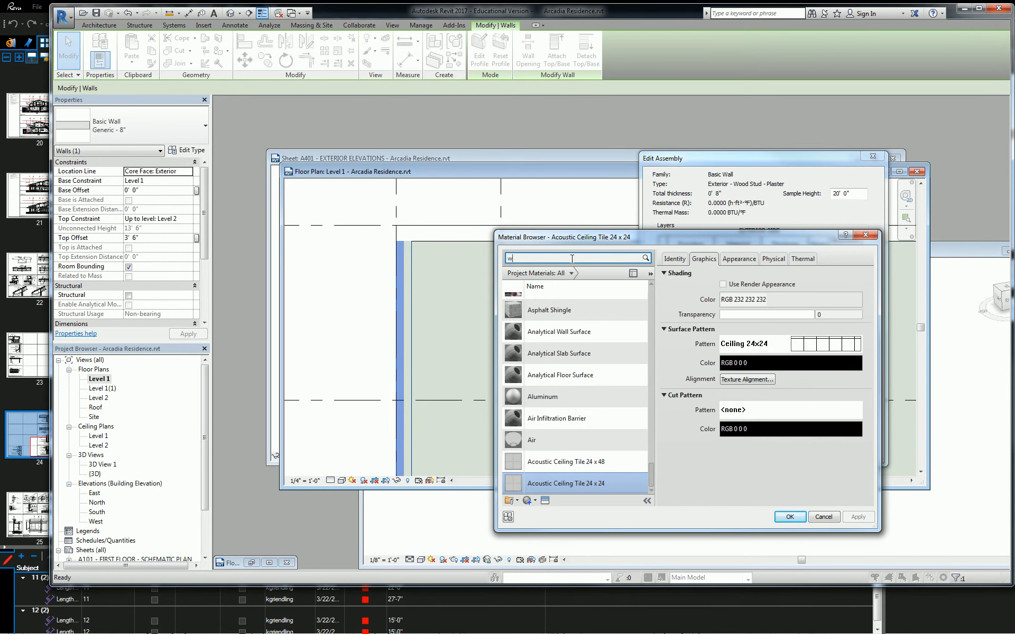
type("ood")
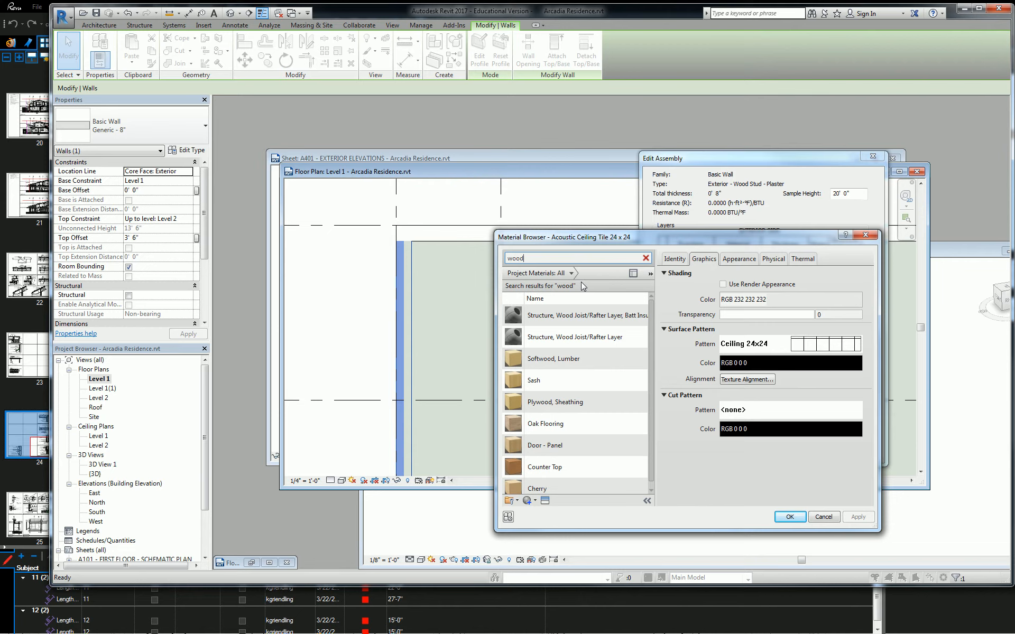
left_click(553, 358)
type("Wood Stud")
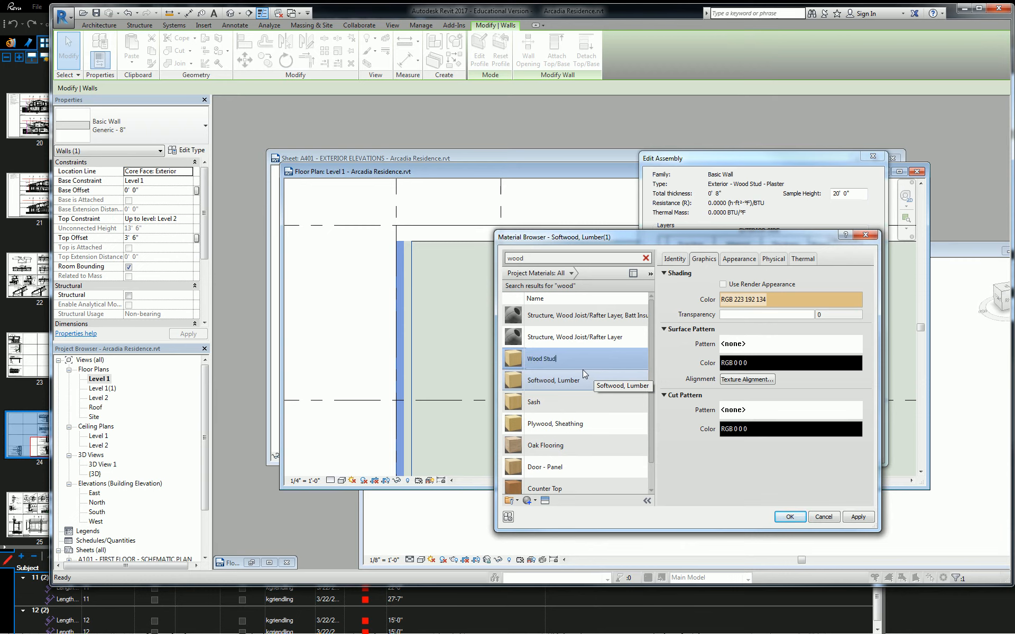
left_click(542, 315)
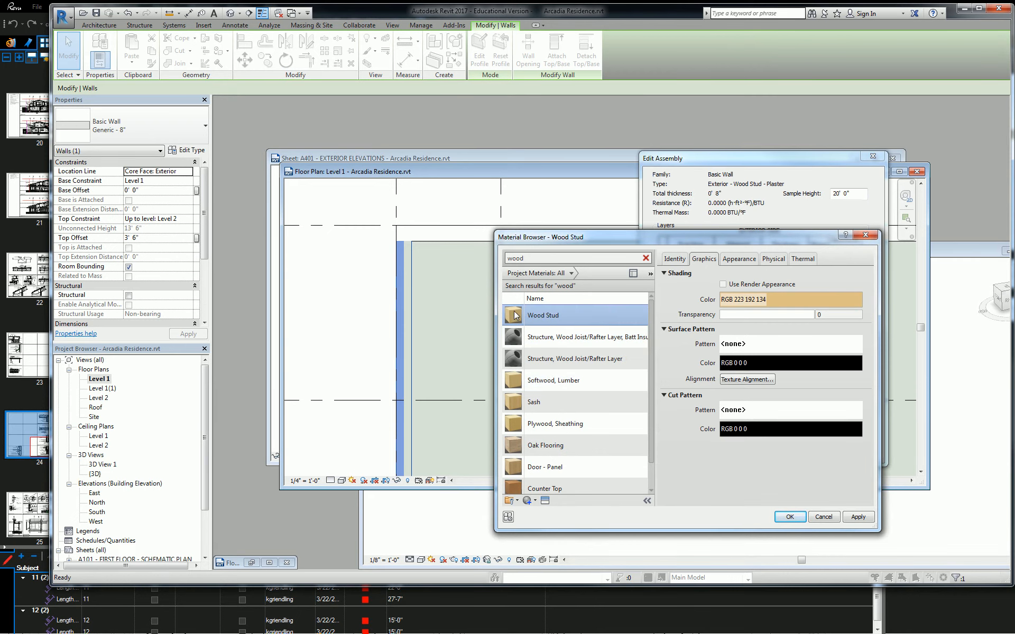
left_click(788, 516)
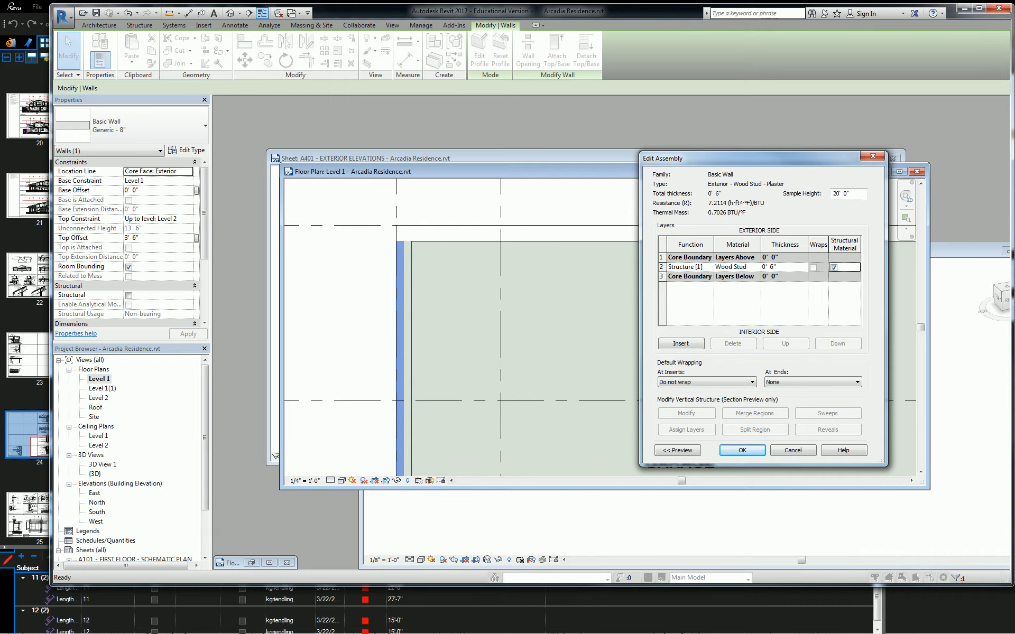
mouse_move(757, 288)
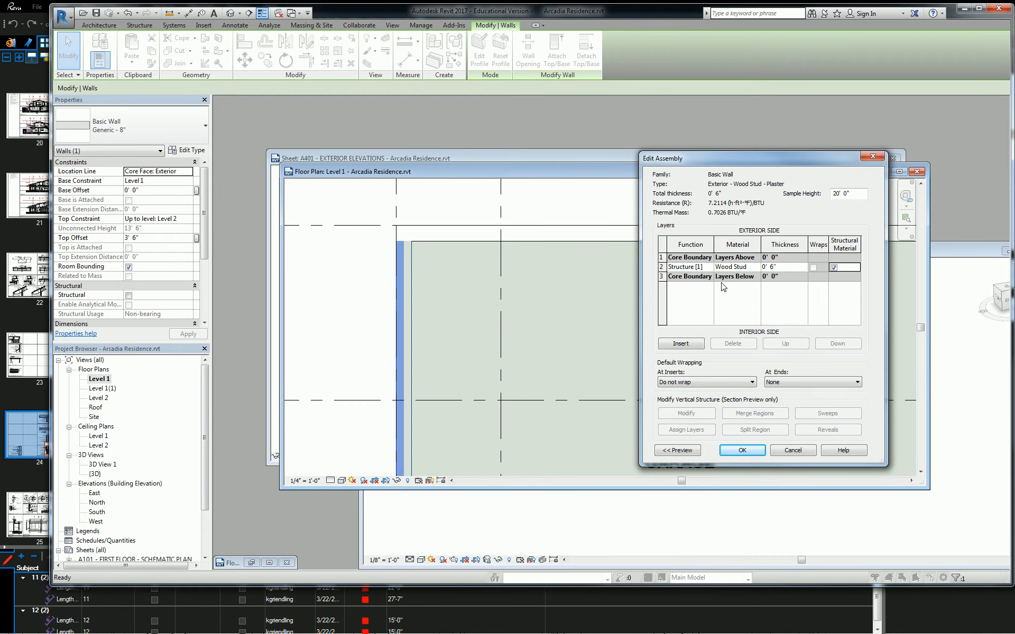
left_click(679, 342)
type("p")
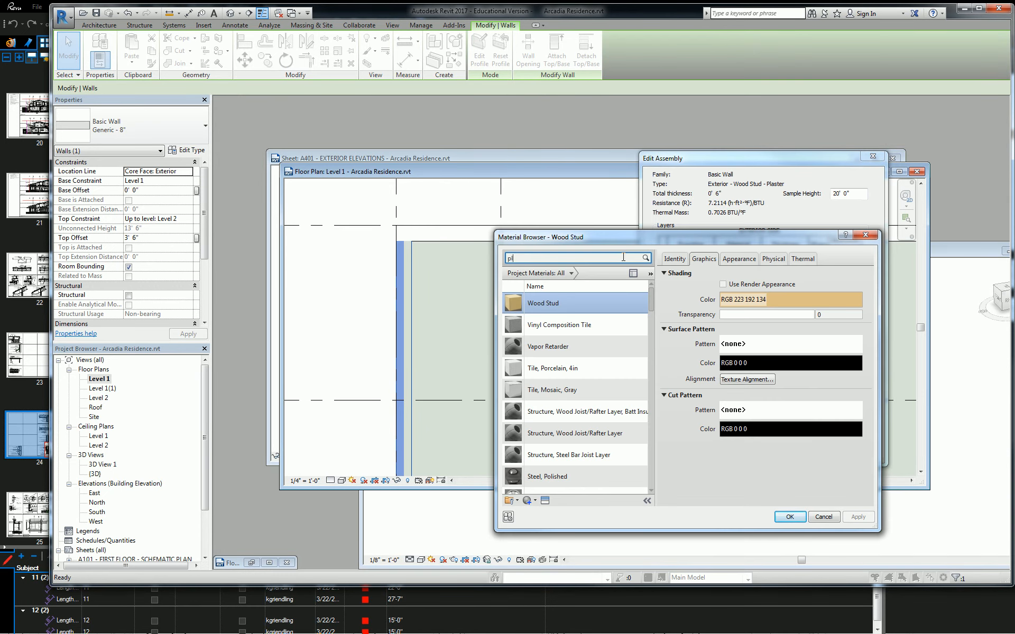
Set the second layer to Plywood, Sheathing with a 0' 0 3/4" thickness
type("ly")
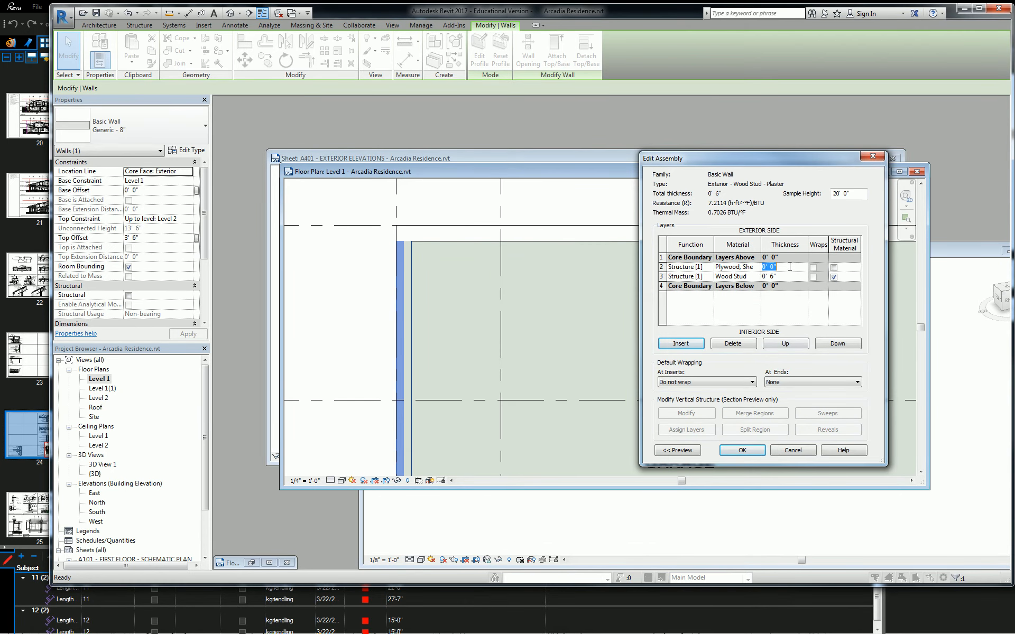
type("0' 0 3/4\"")
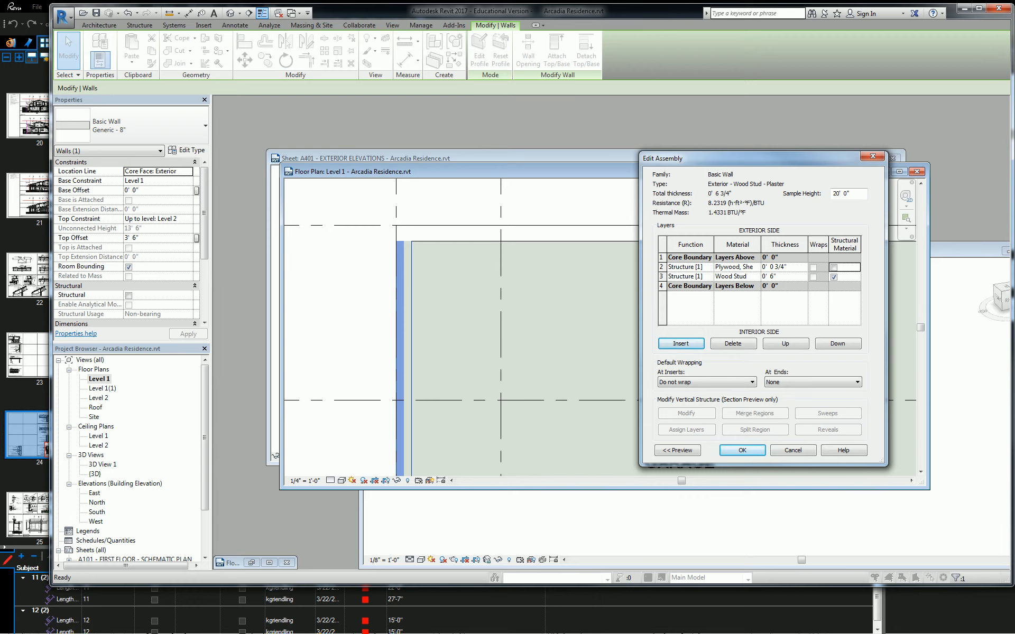
Insert one new layer outside the exterior core boundary and one outside the interior
left_click(679, 342)
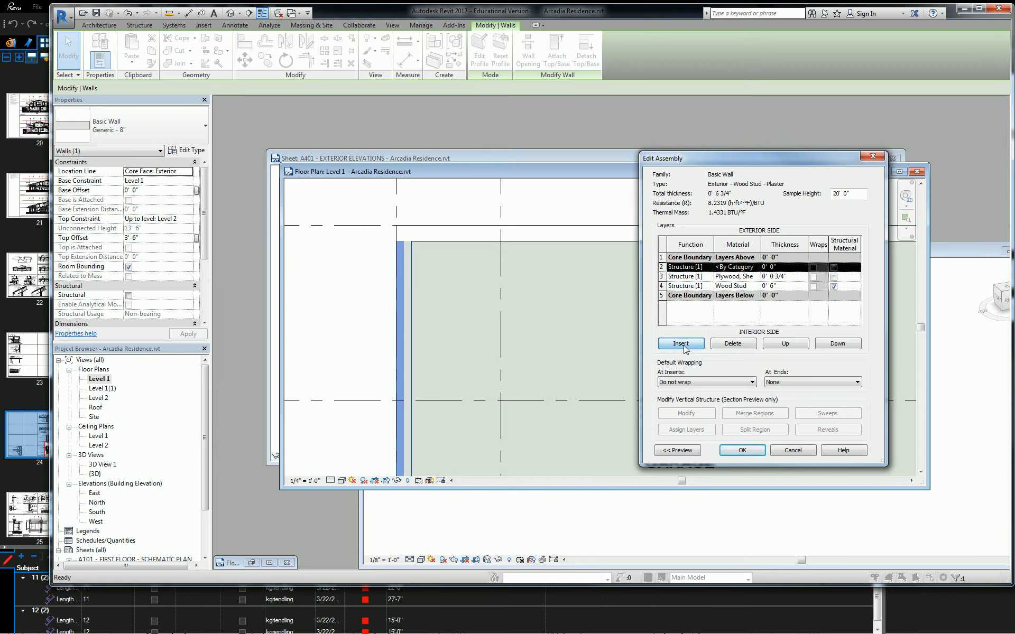
left_click(679, 342)
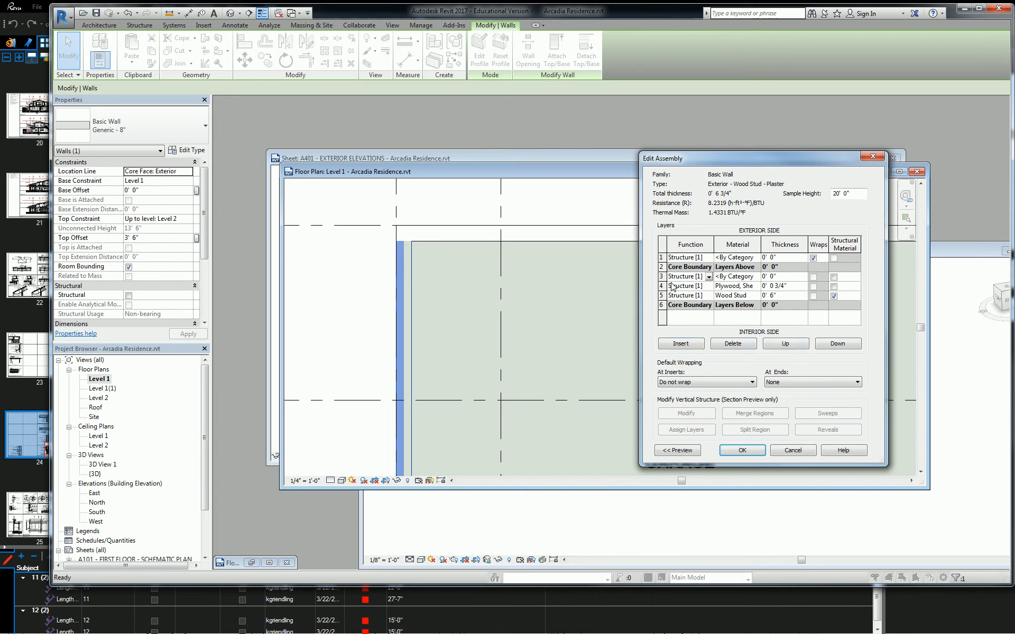
left_click(837, 343)
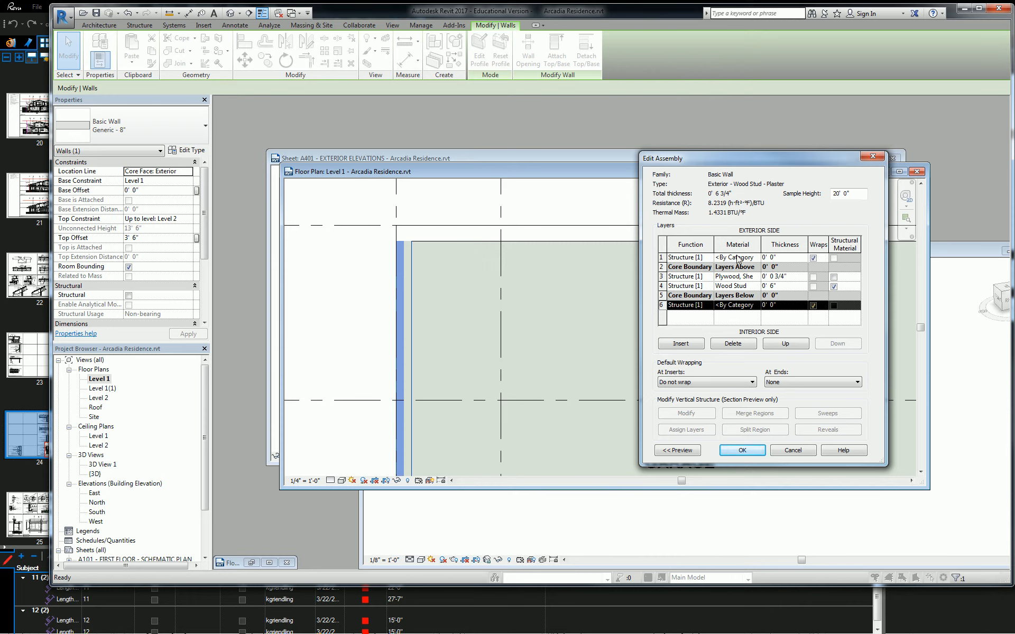
Assign the outer layer an 'Exterior Plaster' material duplicated from Gypsum Wall Board
left_click(754, 256)
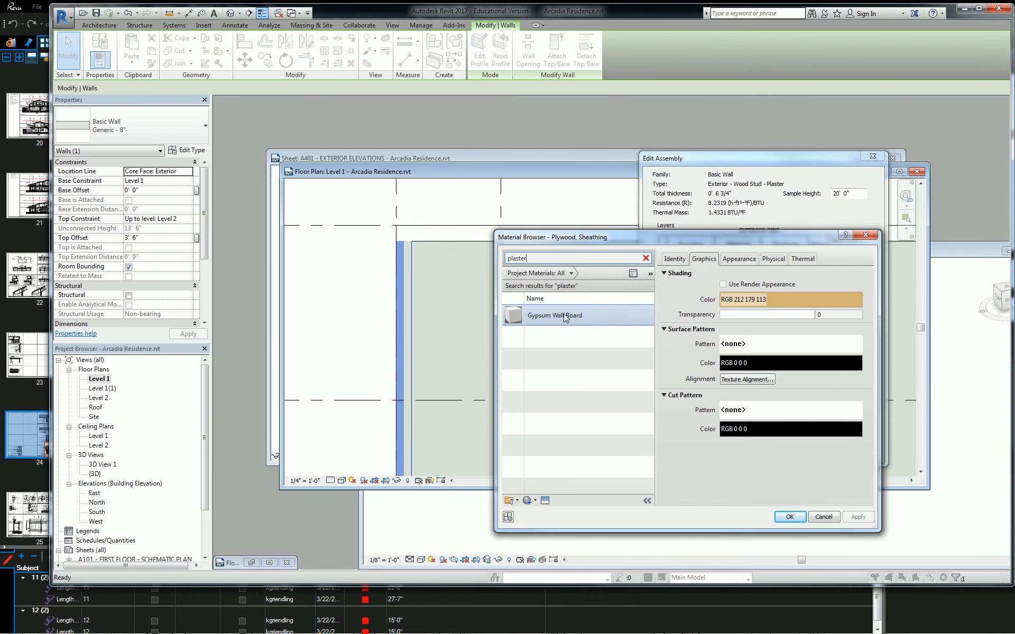
right_click(553, 315)
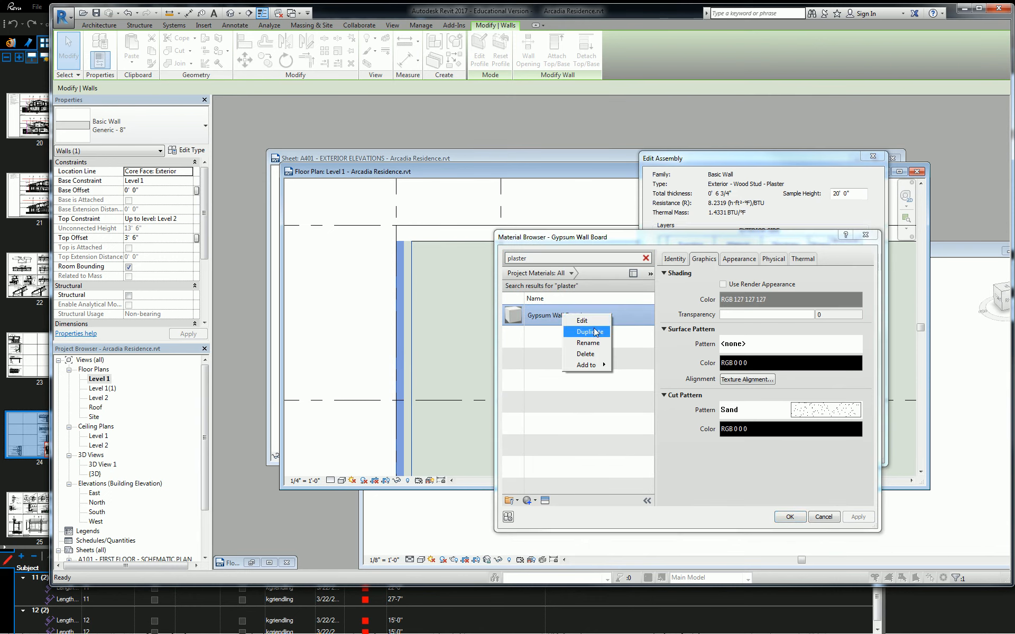
left_click(589, 330)
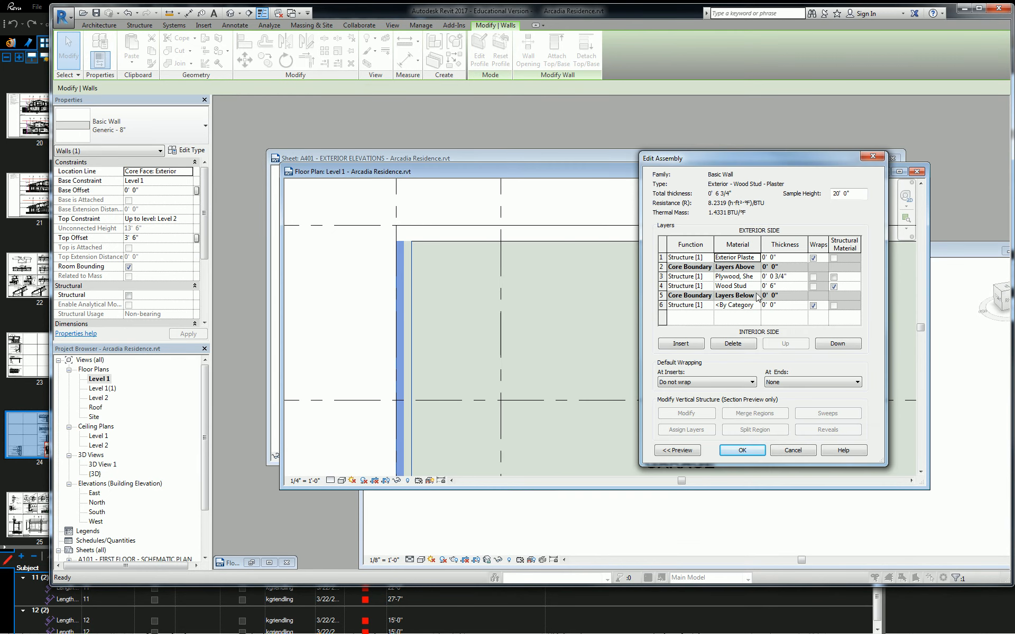
left_click(769, 257)
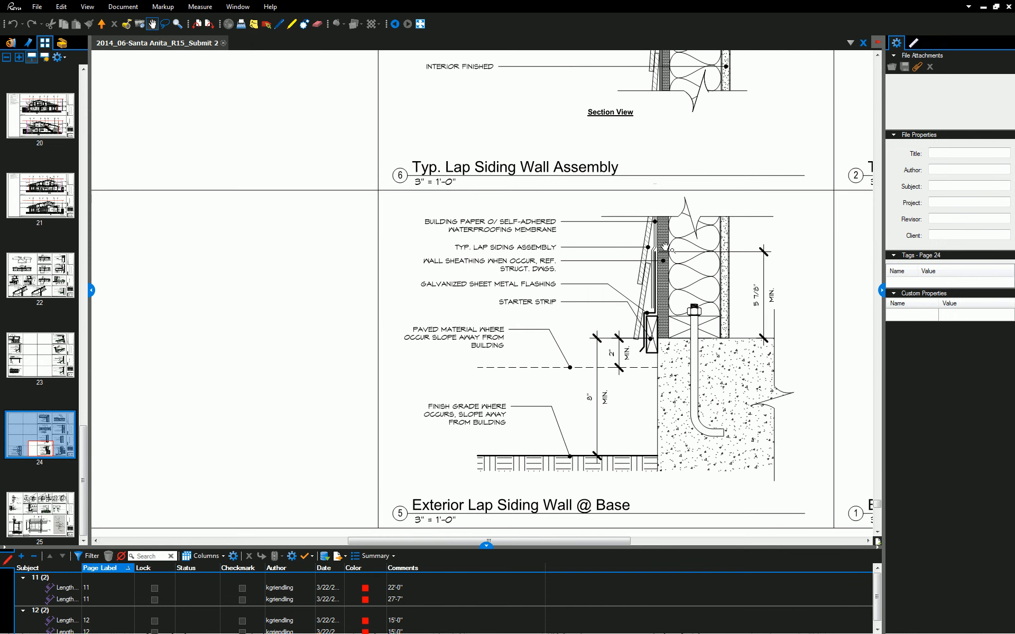
mouse_move(637, 258)
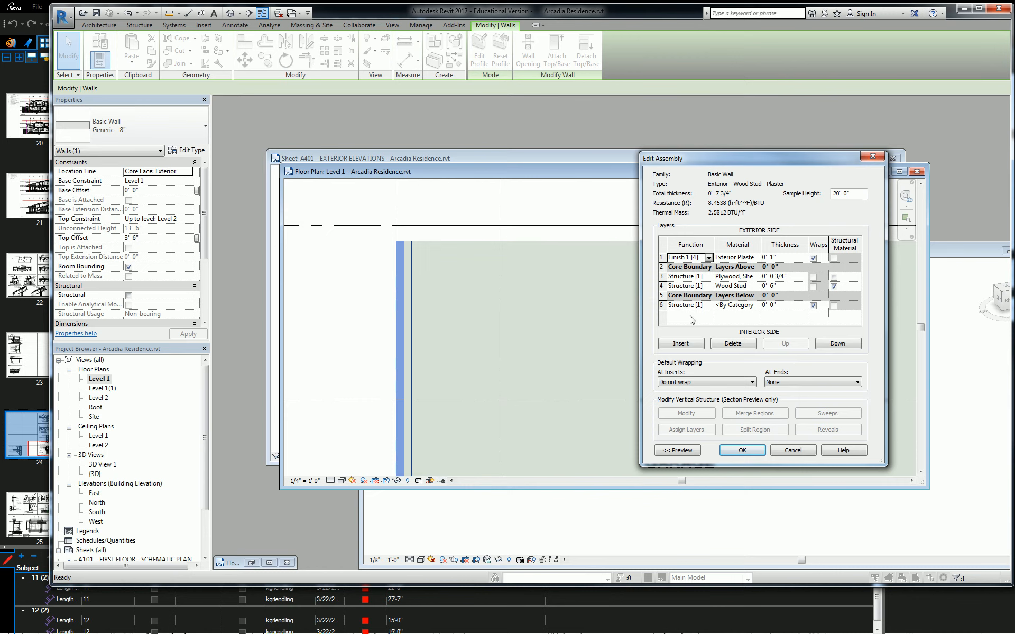
Set layer 6 to Finish 1 [4] with Gypsum Wall Board at 0 5/8" thickness
left_click(683, 305)
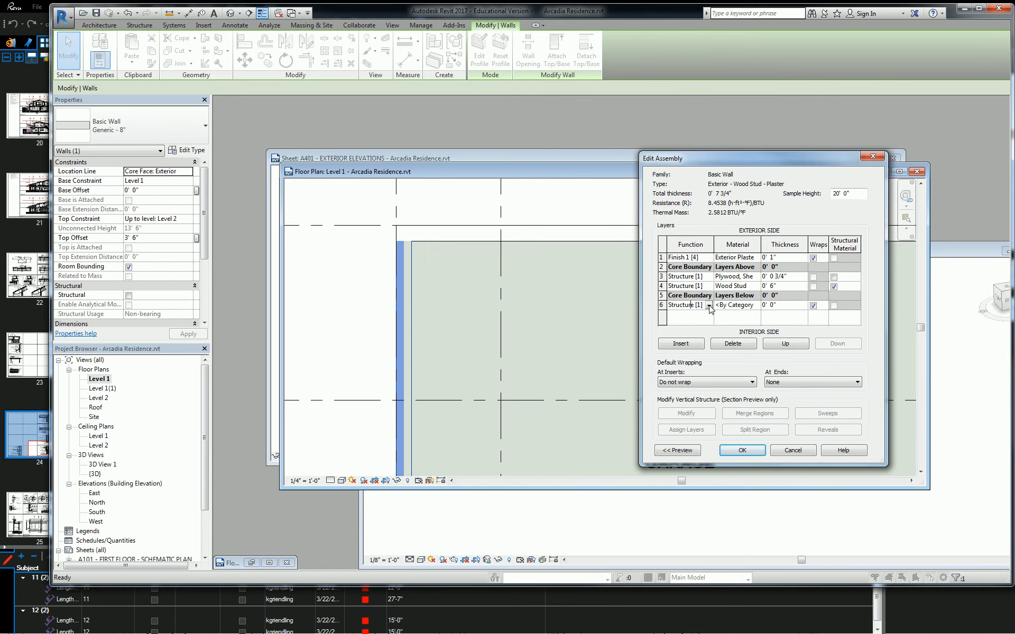
left_click(710, 304)
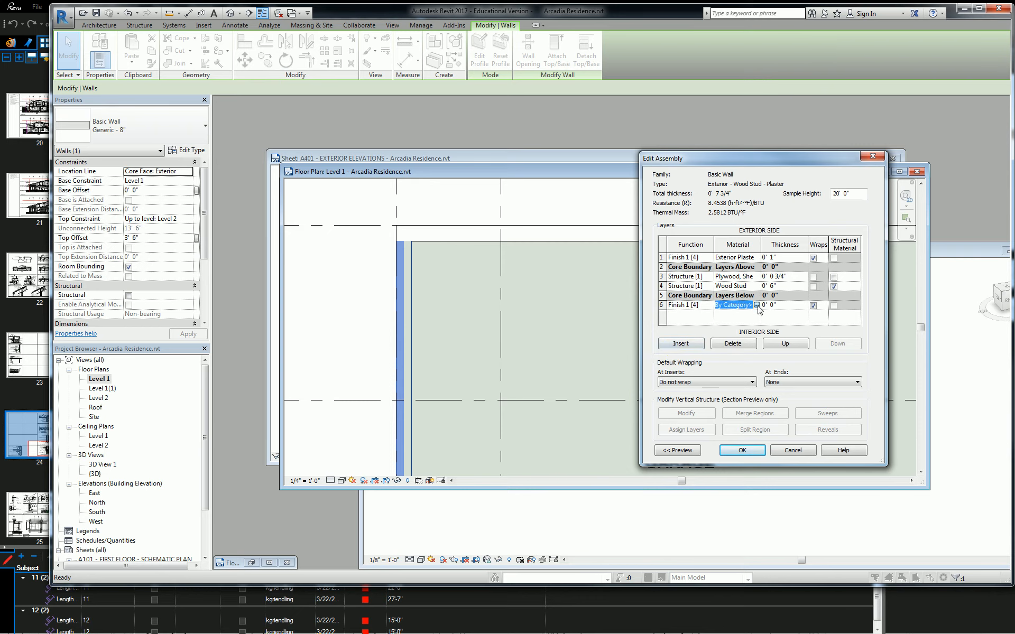
left_click(756, 304)
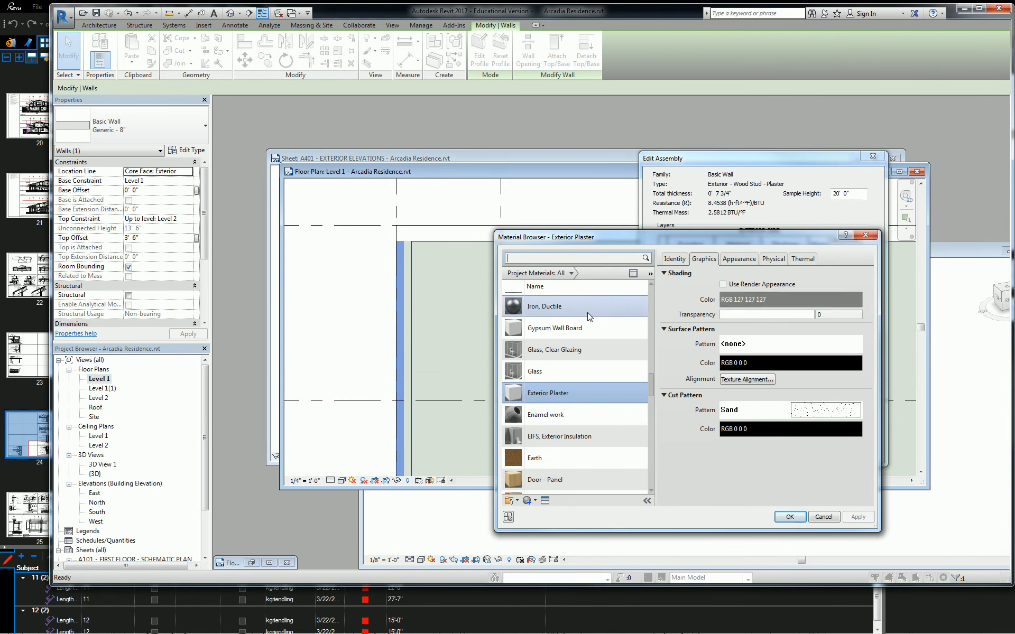
left_click(788, 517)
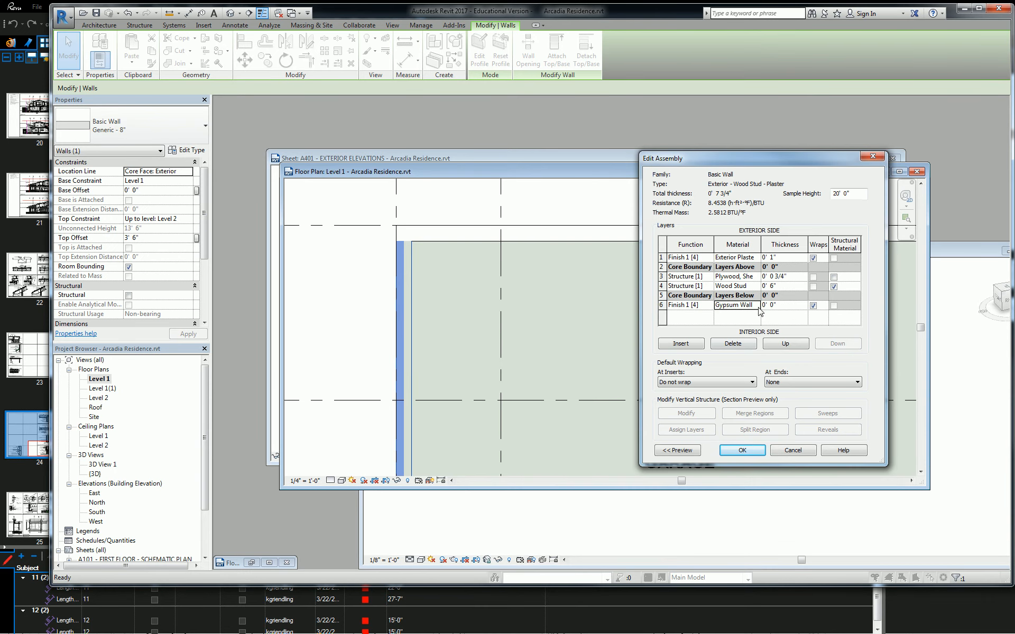
type("5/")
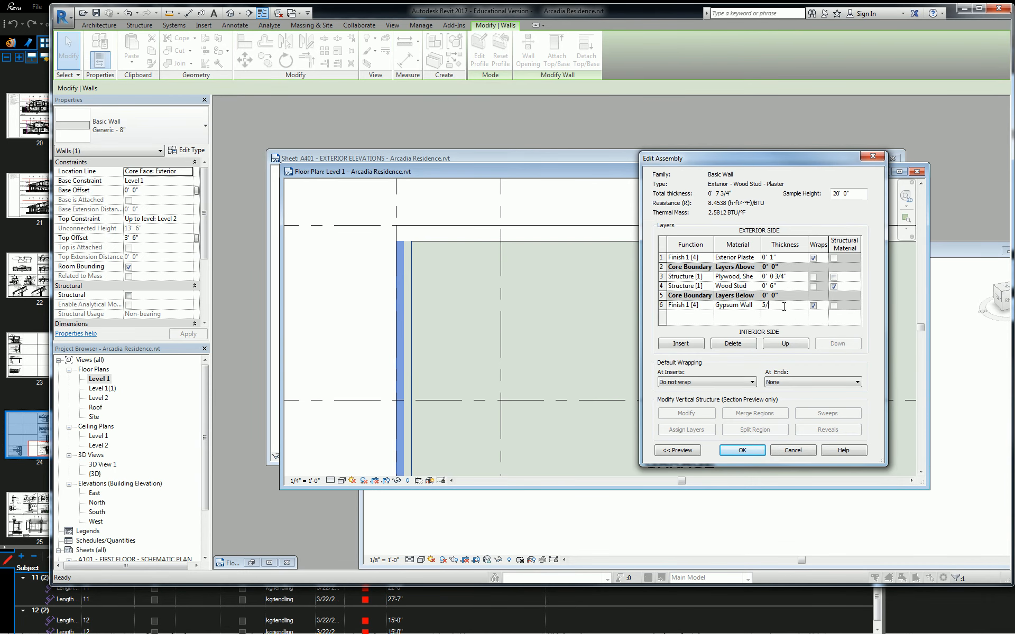
type("0 5/8\"")
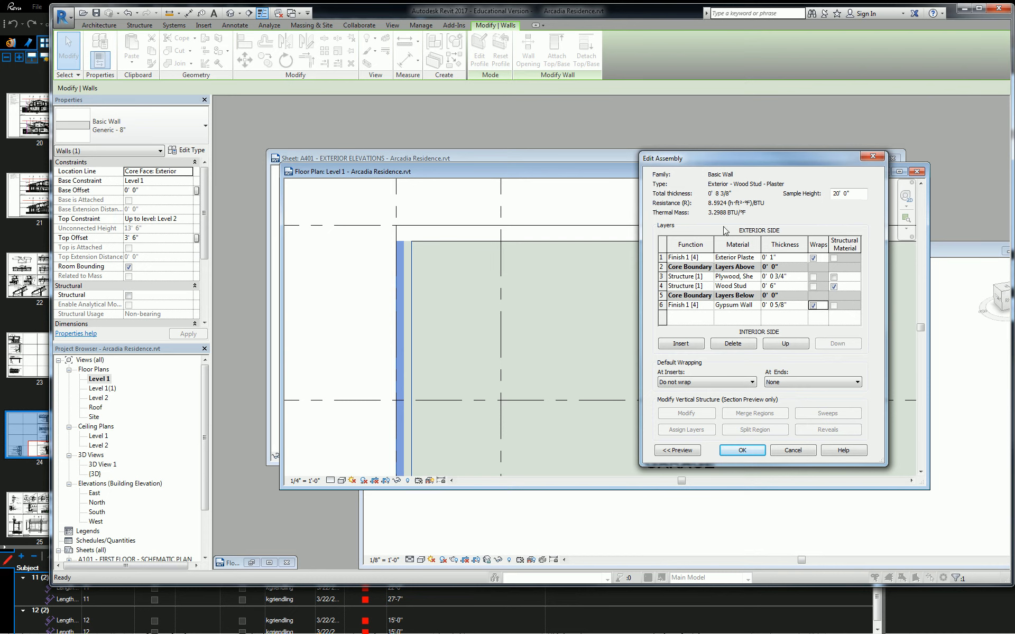
left_click(679, 257)
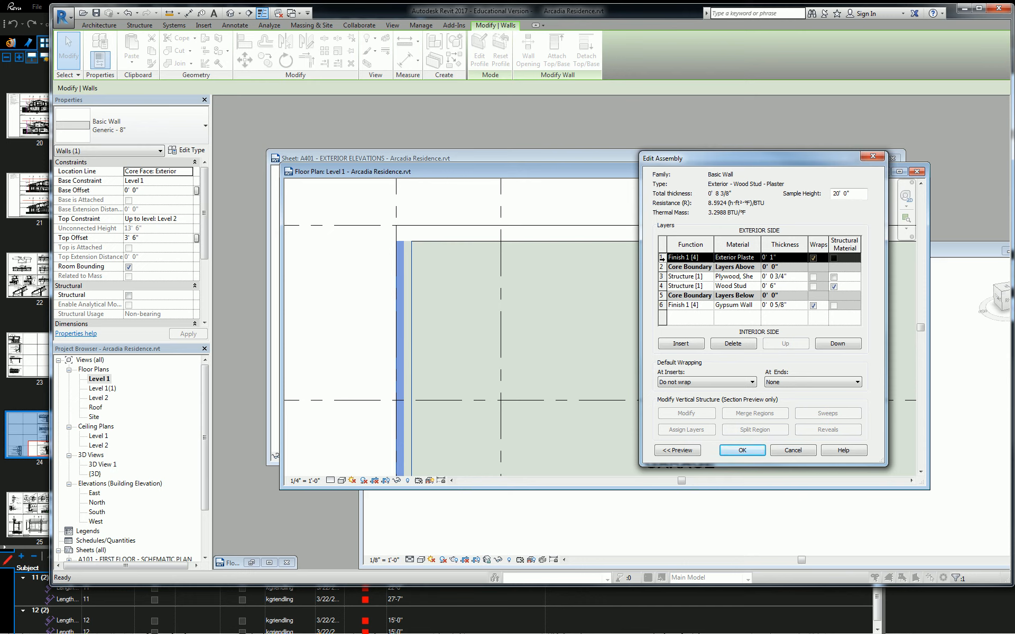
left_click(689, 276)
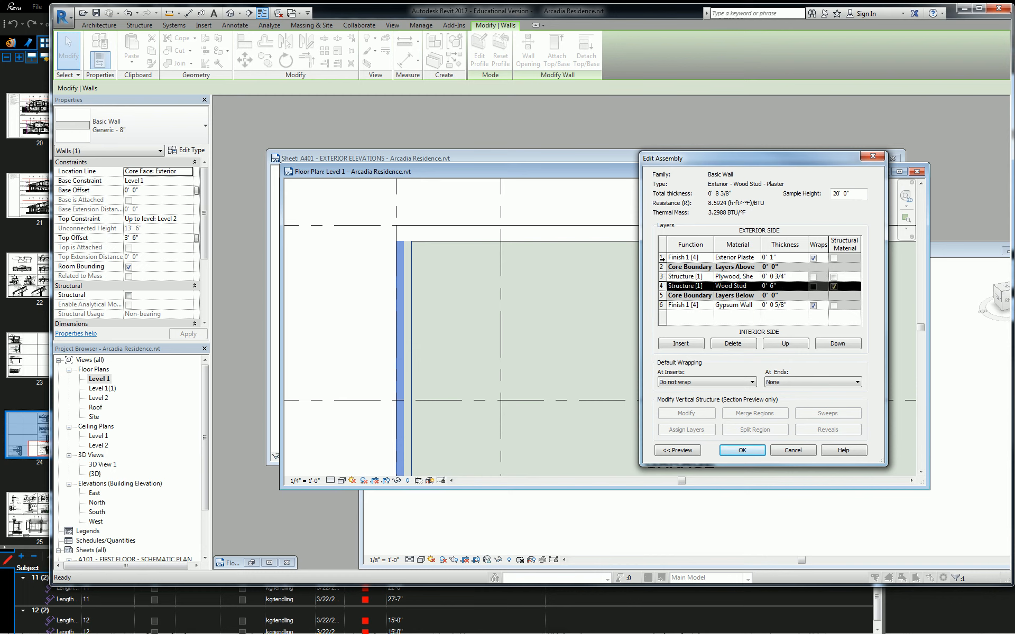
mouse_move(765, 274)
type("5 1/2")
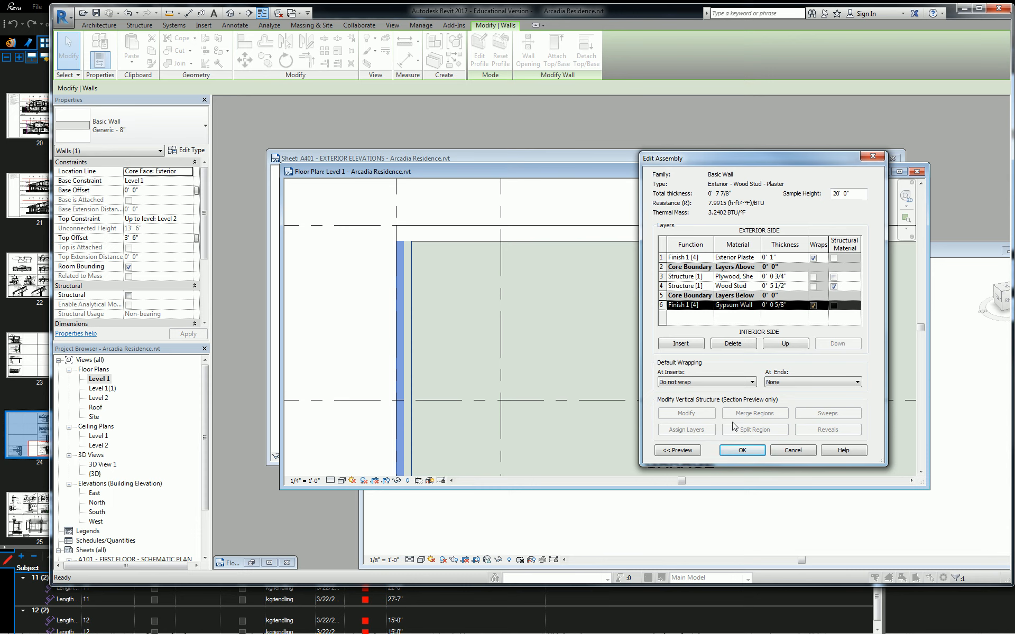
Accept Edit Assembly and Type Properties so the garage wall takes the new 7 7/8" assembly
left_click(742, 450)
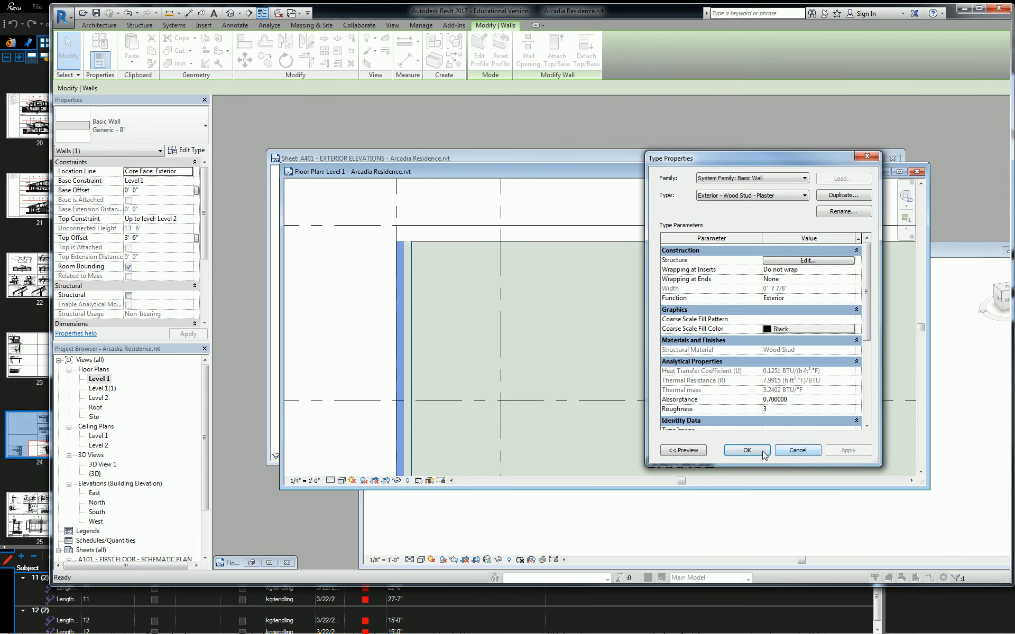
left_click(745, 451)
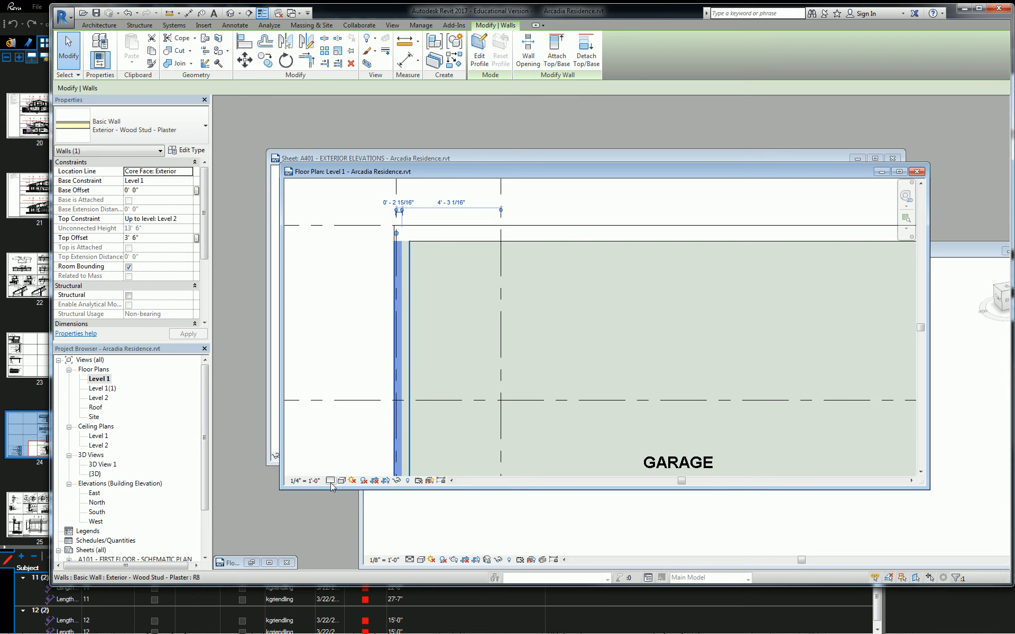
Set the plan view Detail Level to Fine, then show page 17, the East Elevation, in Bluebeam
left_click(330, 480)
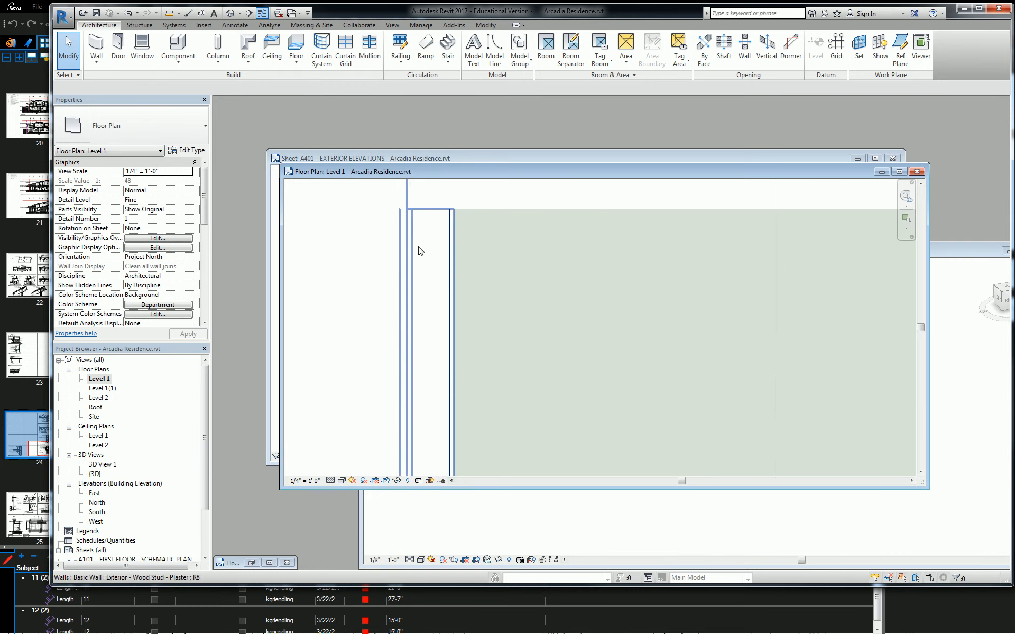
left_click(425, 220)
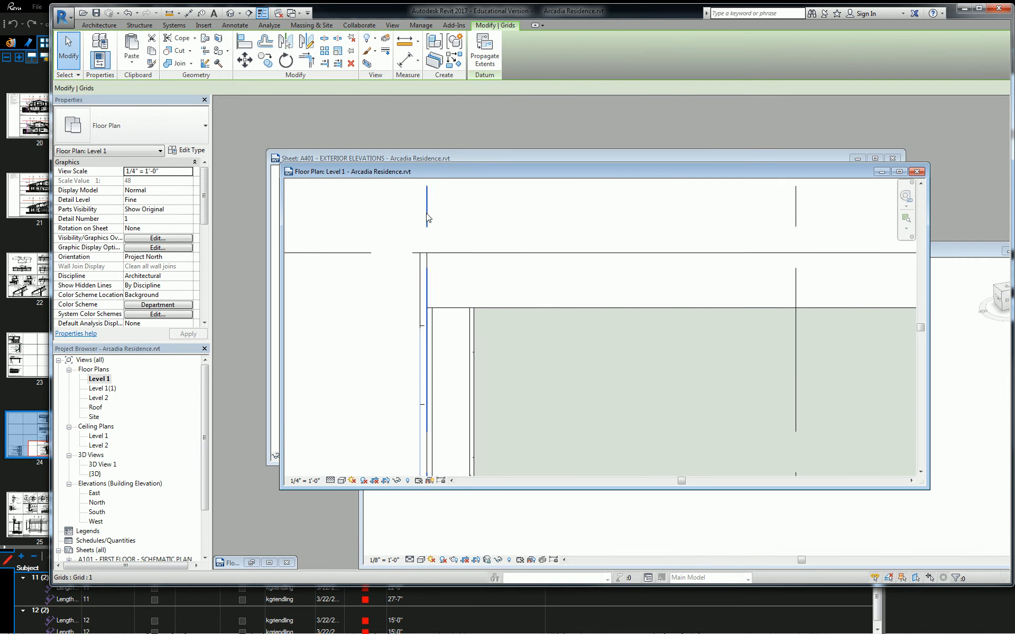
left_click(426, 204)
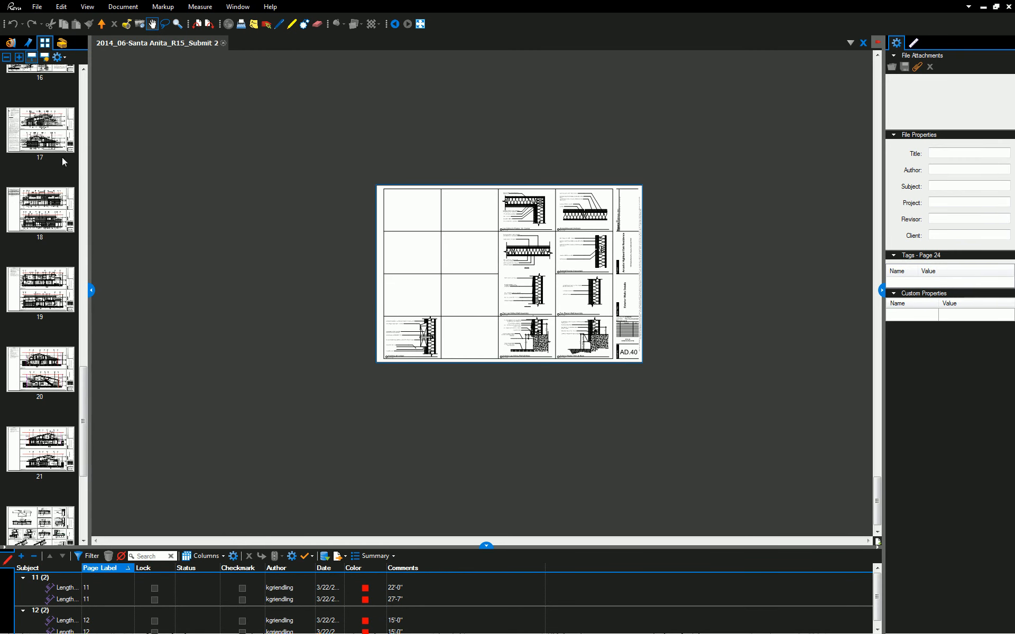
left_click(39, 129)
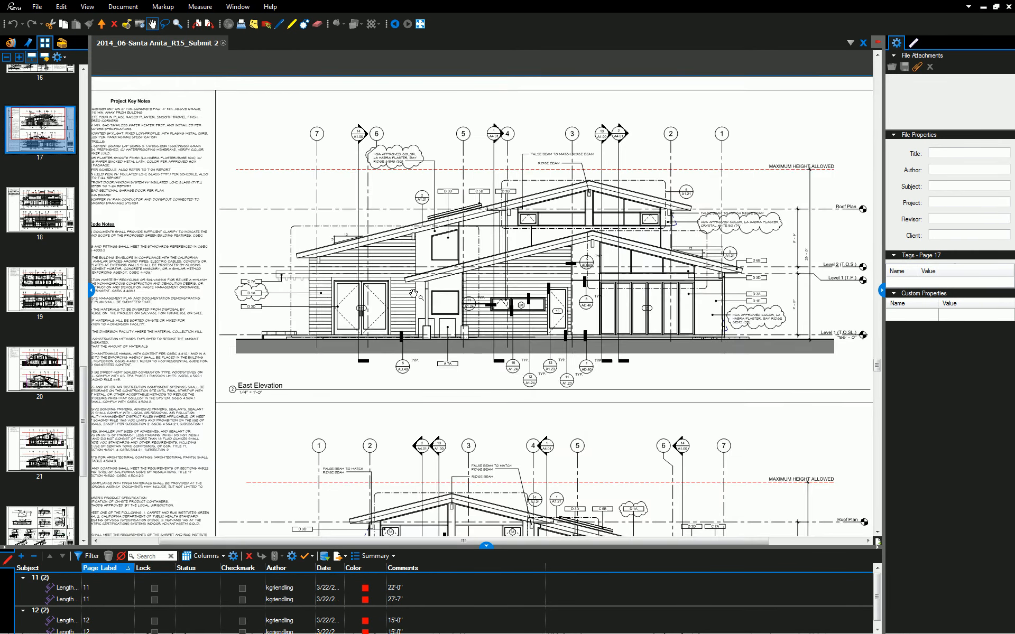